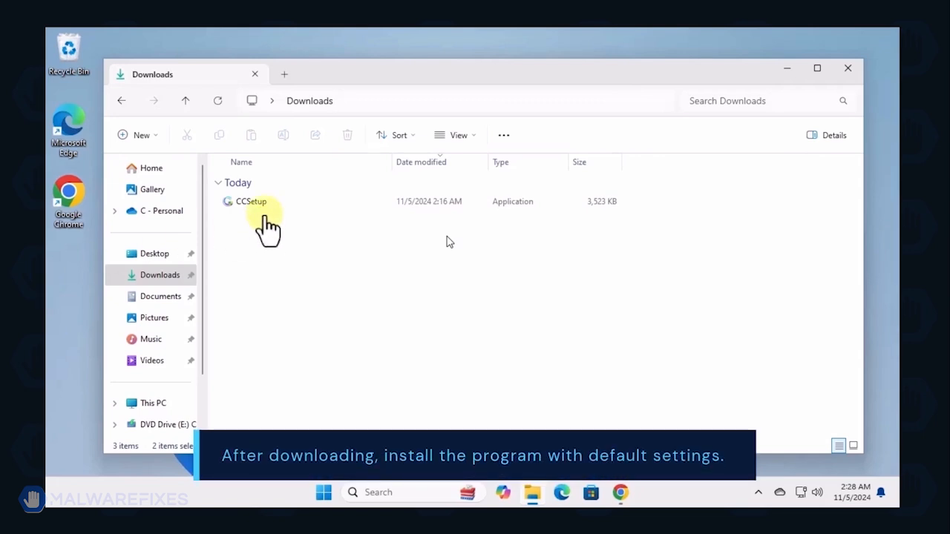
Run CCSetup from Downloads, install Combo Cleaner with defaults, and launch it for a scan.
click(251, 201)
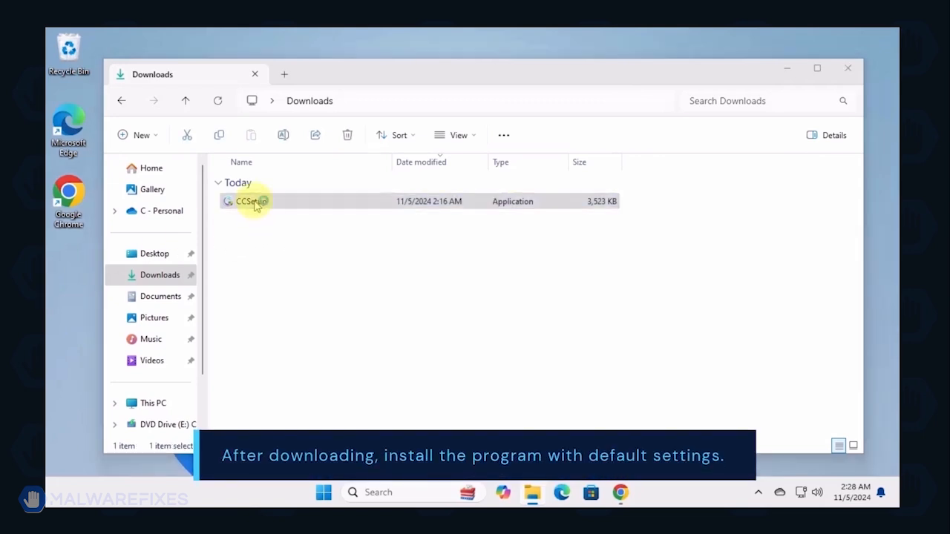
double_click(252, 201)
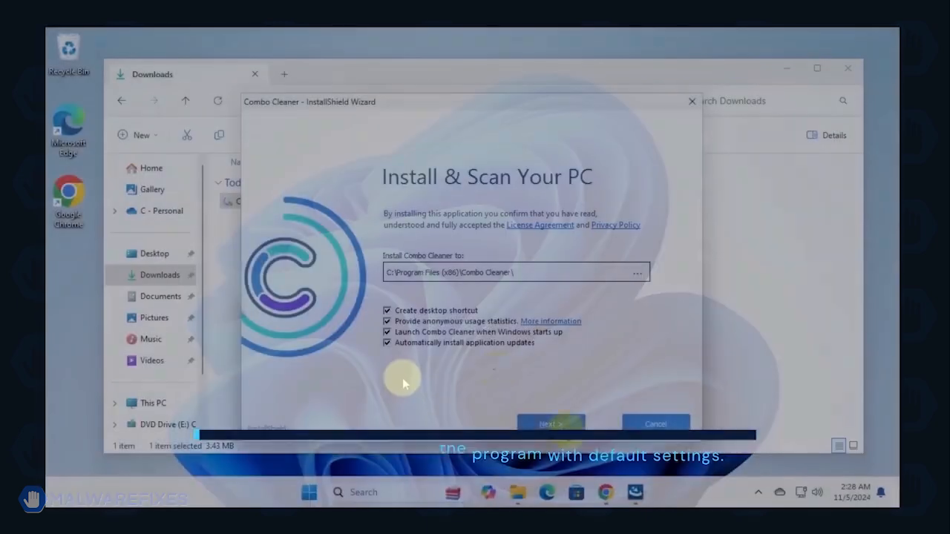
click(550, 424)
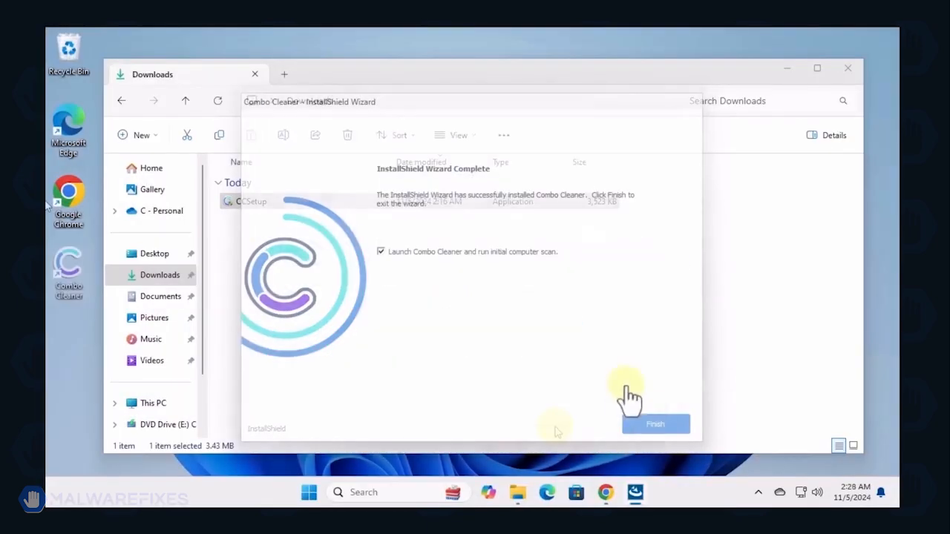
click(655, 424)
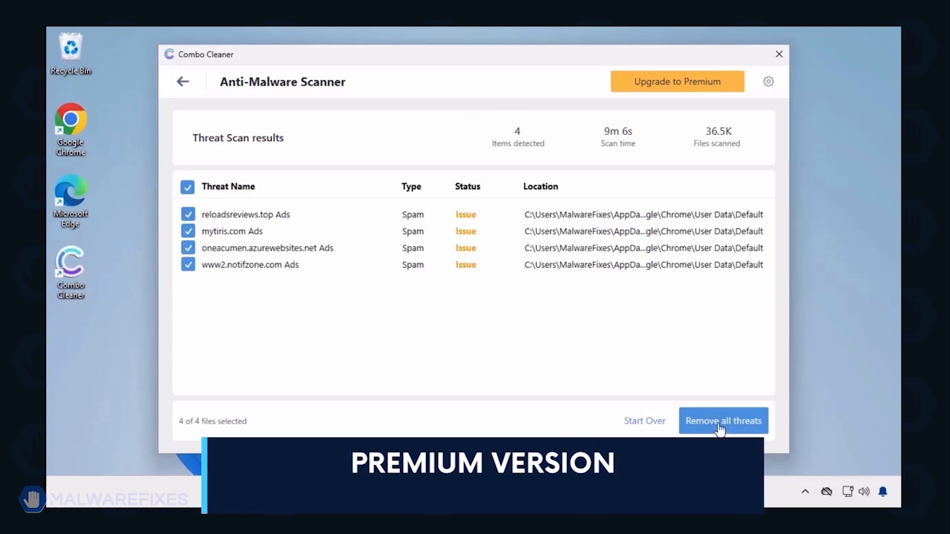
Remove all four checked adware threats from Combo Cleaner's Threat Scan results.
click(722, 421)
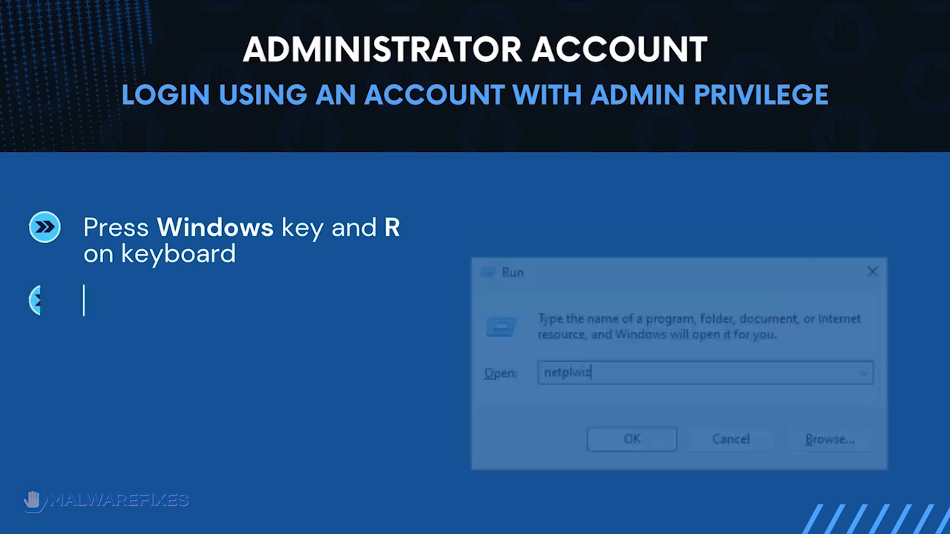
Run netplwiz to bring up User Accounts and review the administrator accounts.
text(netplwiz)
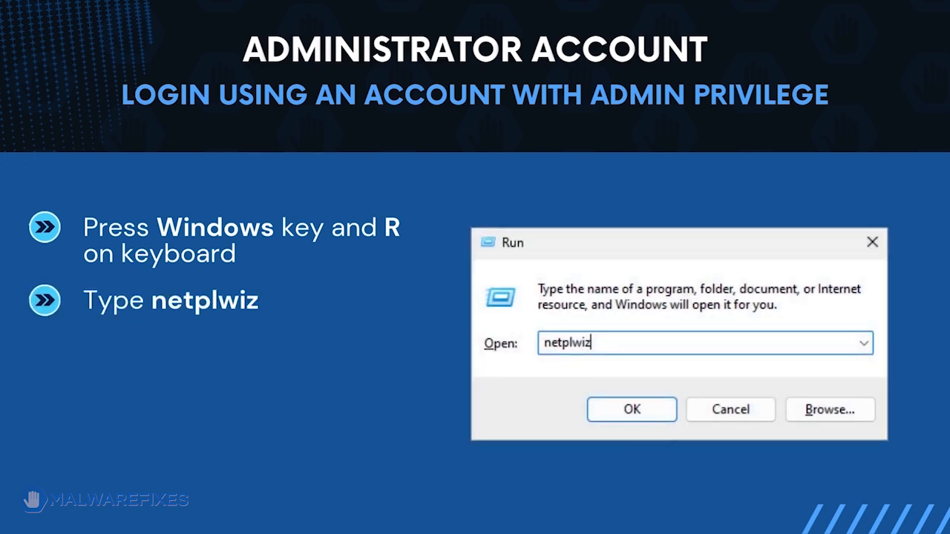
click(632, 409)
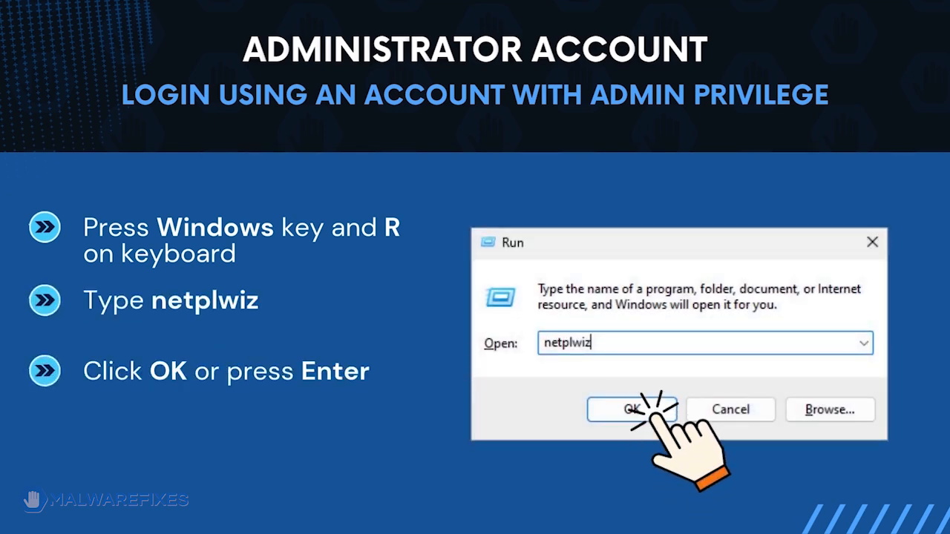
click(632, 410)
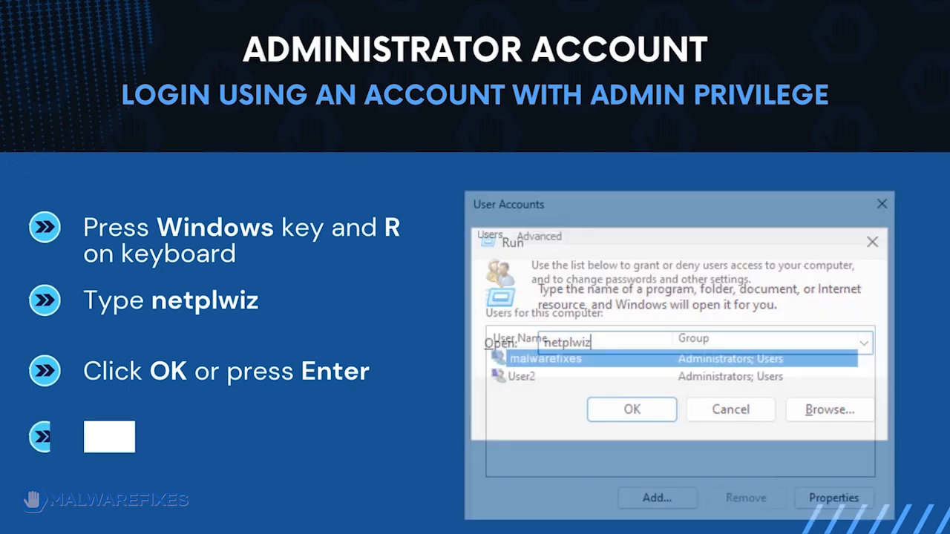
click(632, 409)
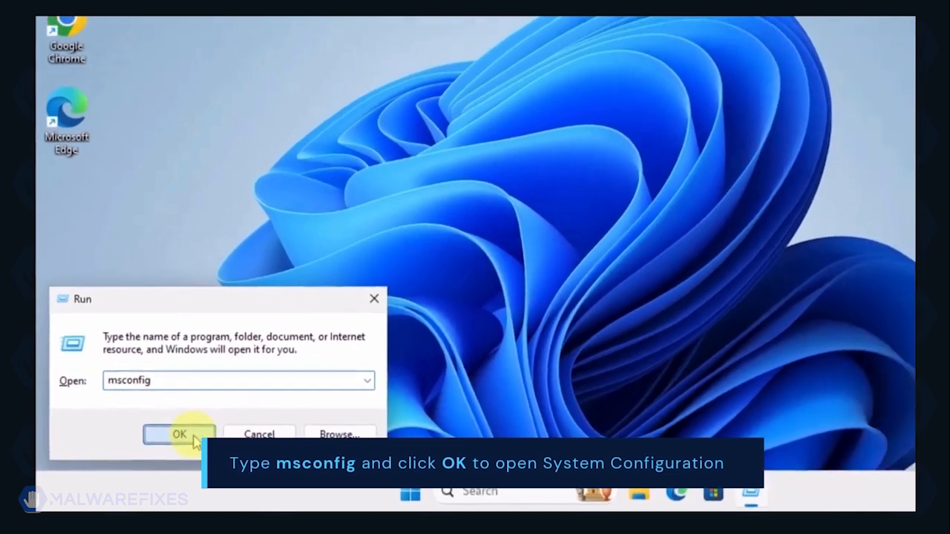
Enable Safe boot with Network in System Configuration, apply it, and restart into Safe Mode.
click(178, 434)
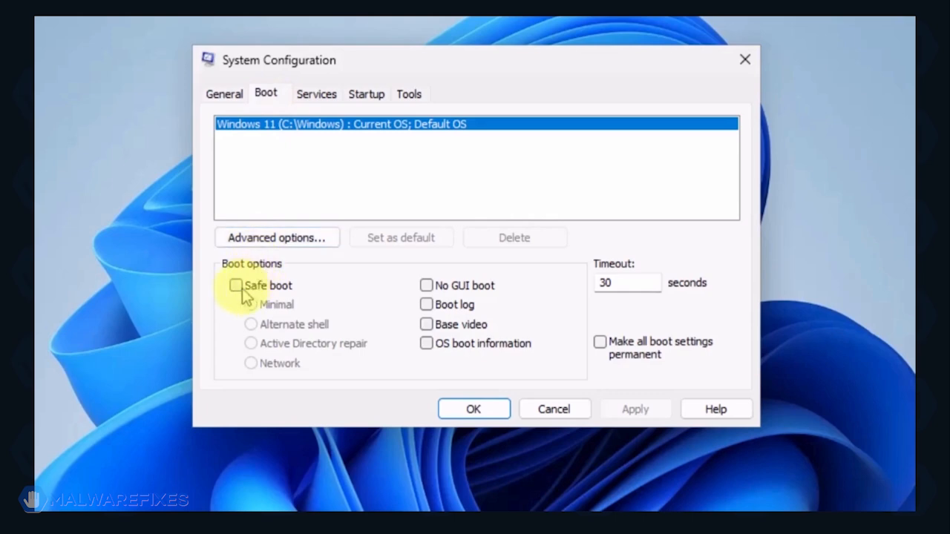
click(236, 285)
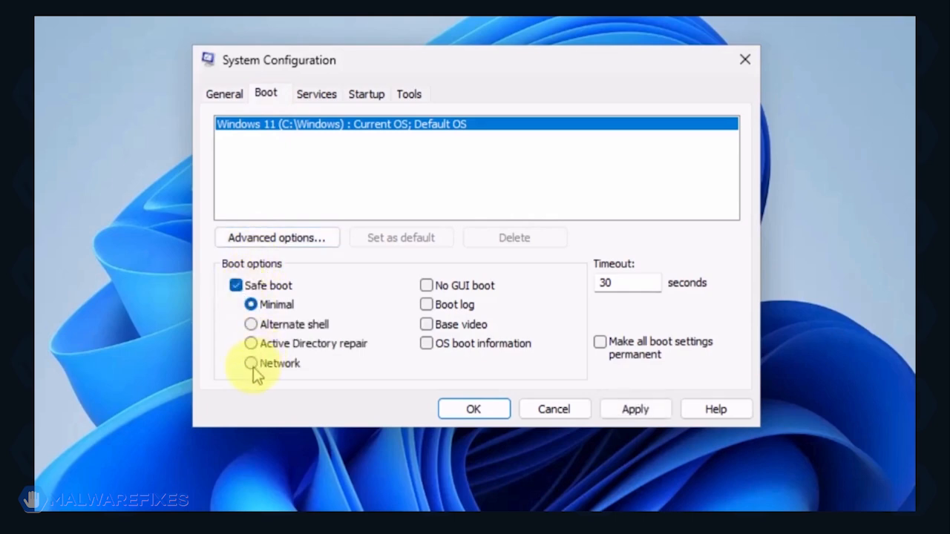
click(251, 363)
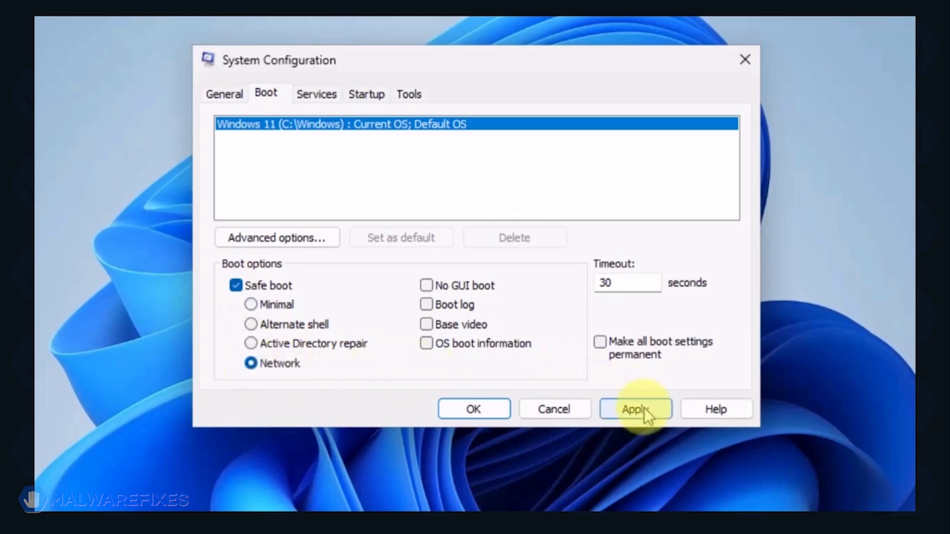
click(634, 409)
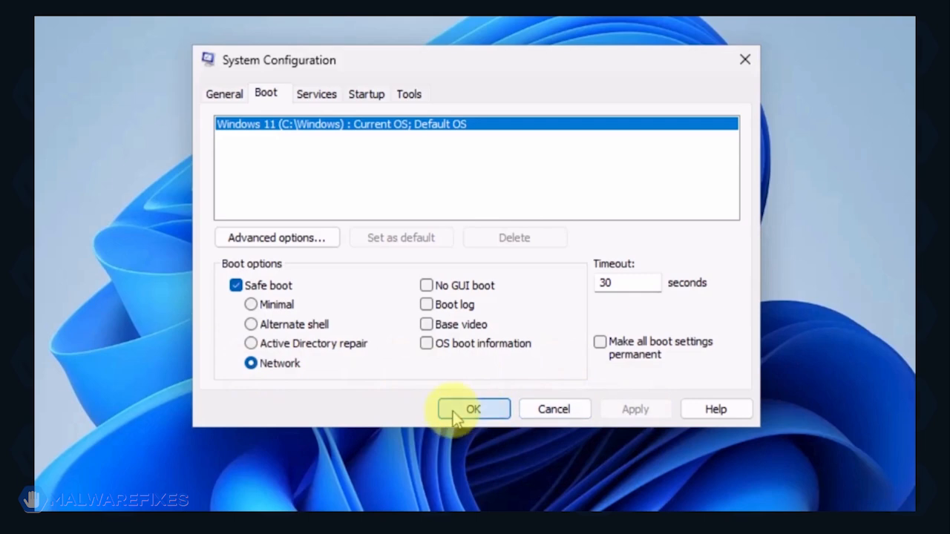
click(473, 409)
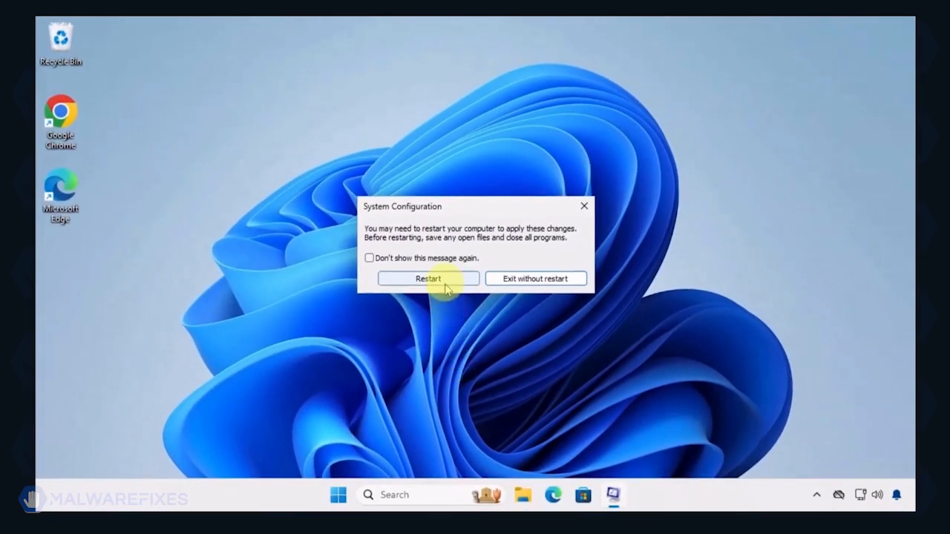
click(428, 279)
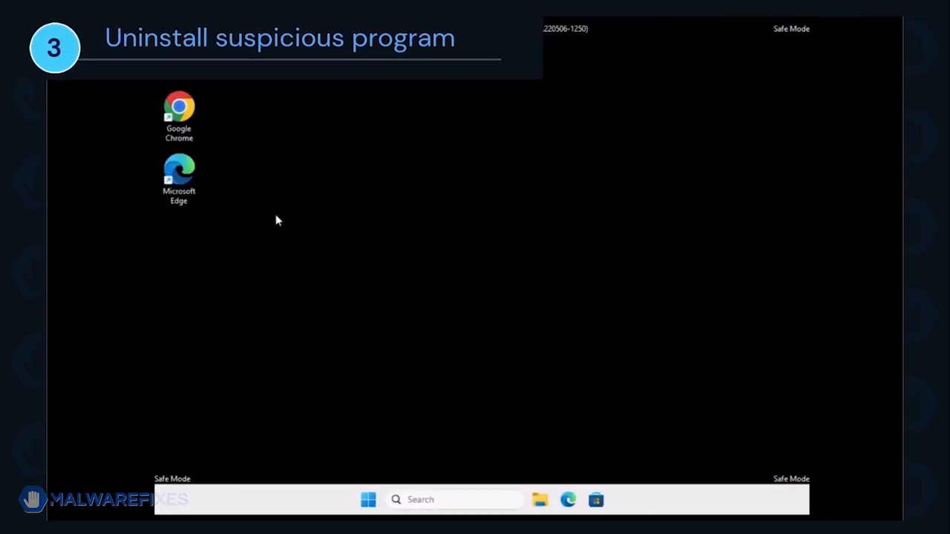
Show Programs and Features sorted by install date, newest first.
key(Win+r)
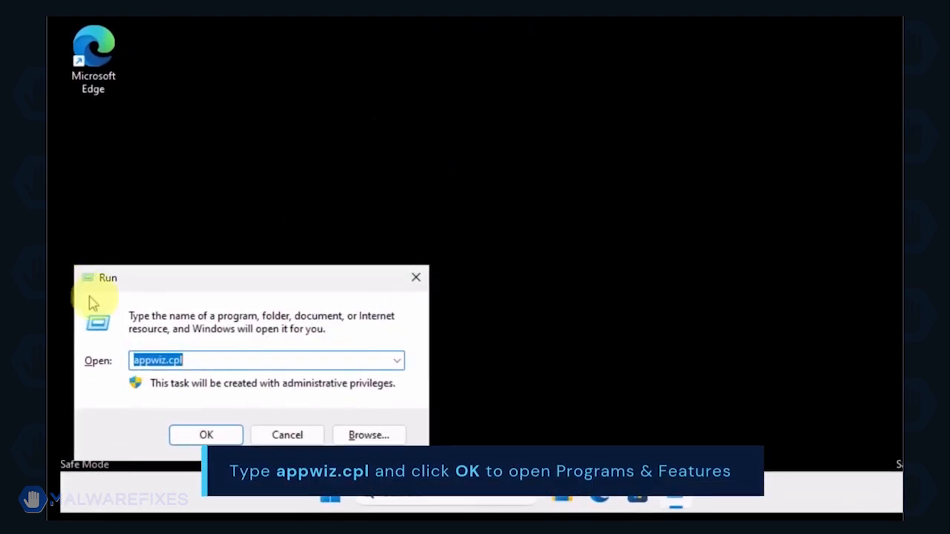
click(208, 360)
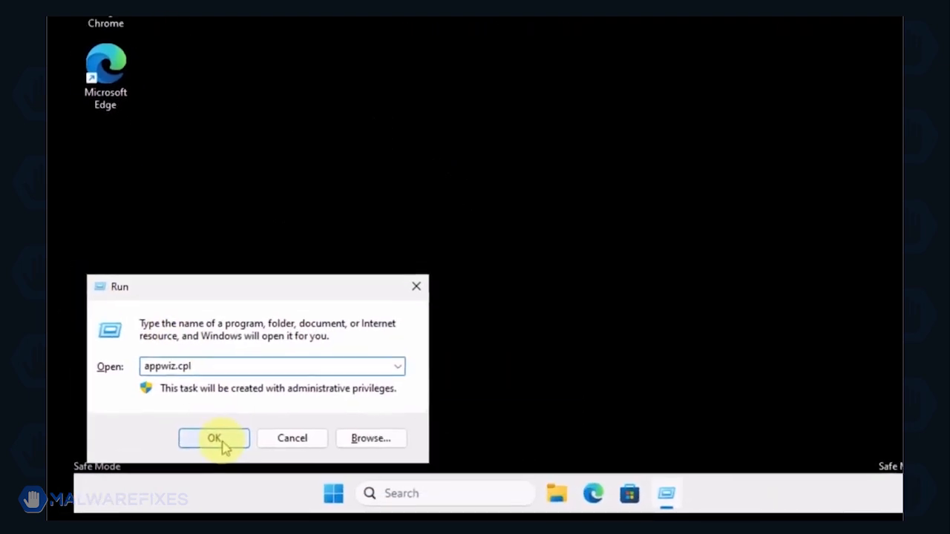
click(214, 438)
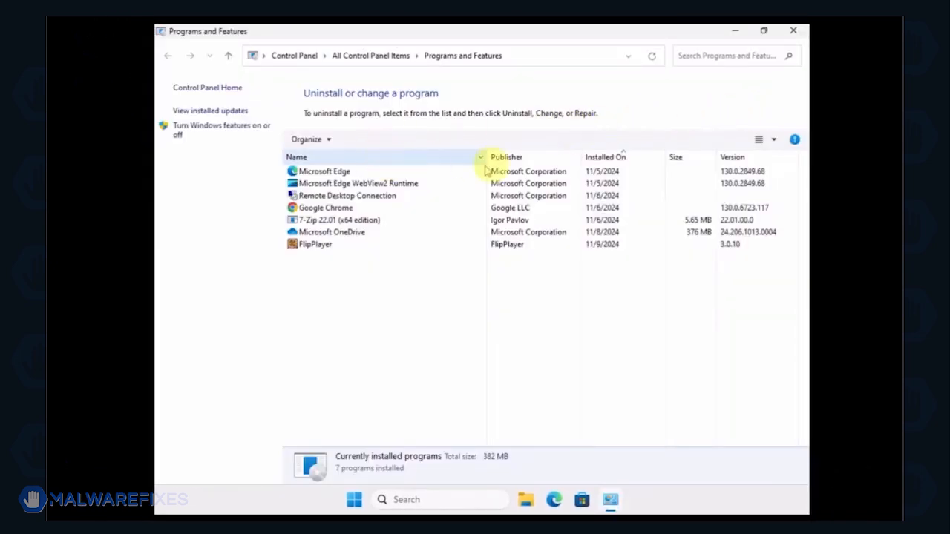
click(605, 157)
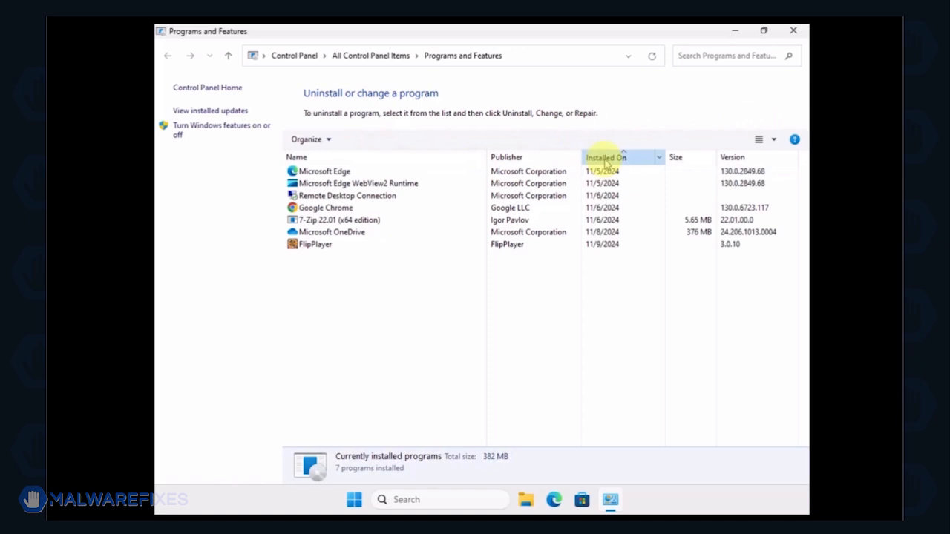
click(604, 156)
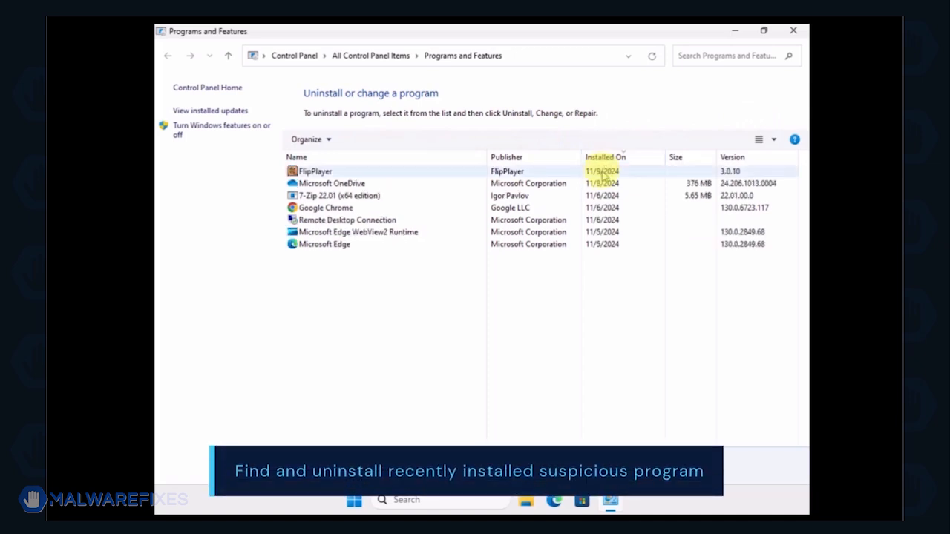
Uninstall FlipPlayer and close the installed programs list.
click(314, 171)
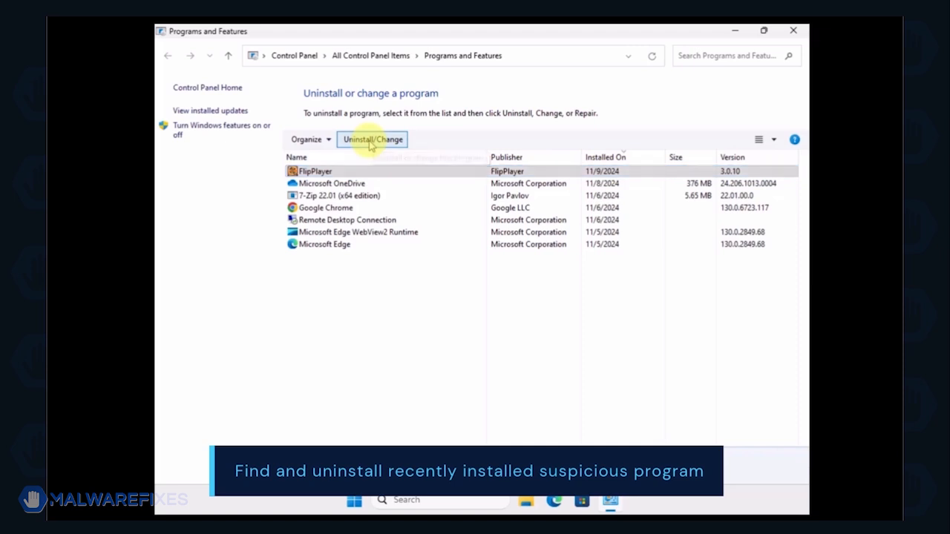
click(372, 140)
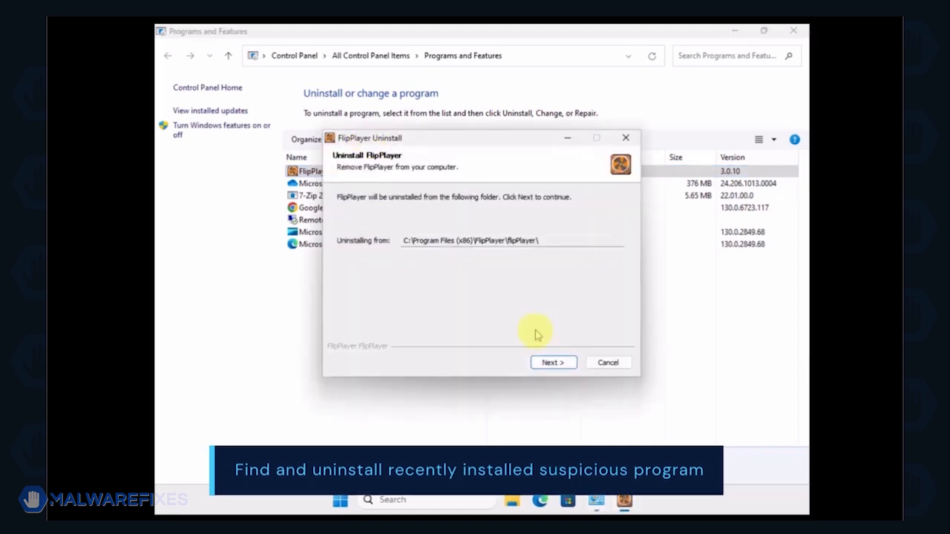
click(553, 362)
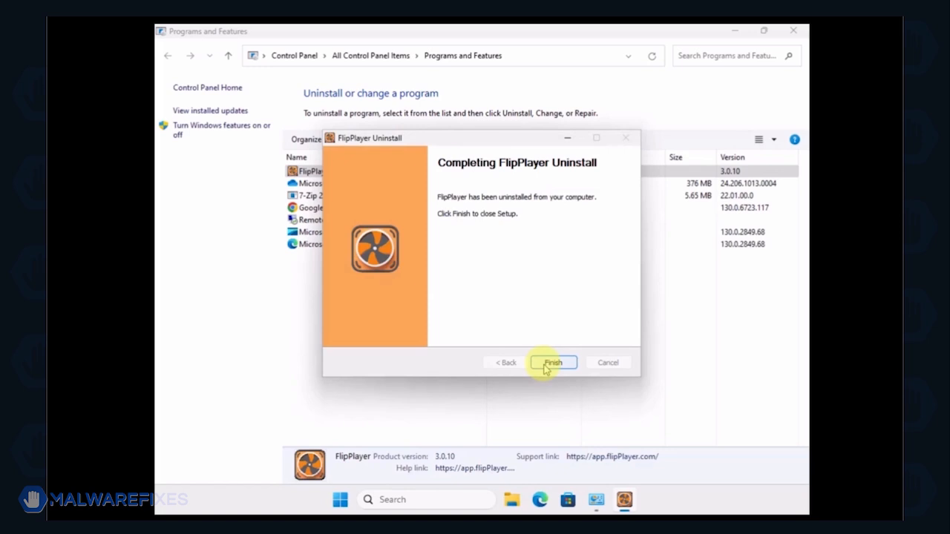
click(553, 362)
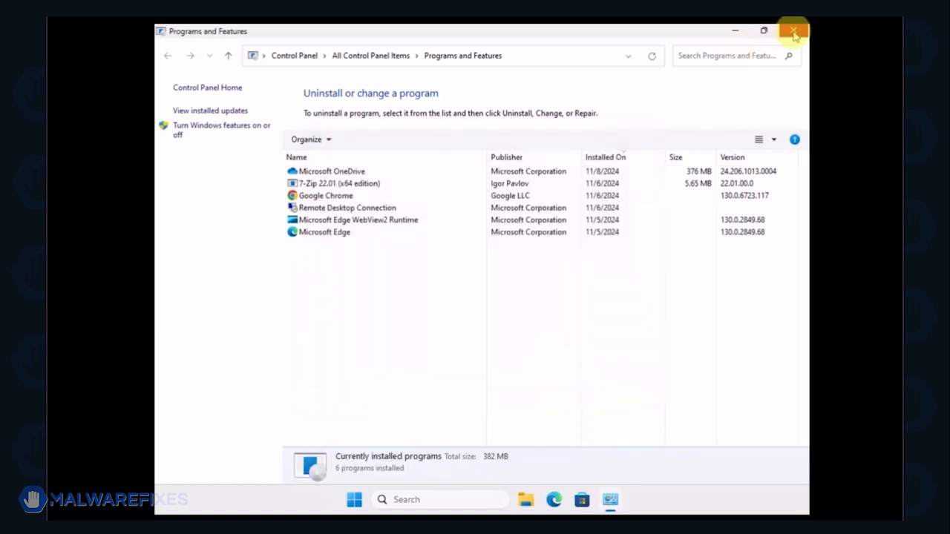
click(794, 31)
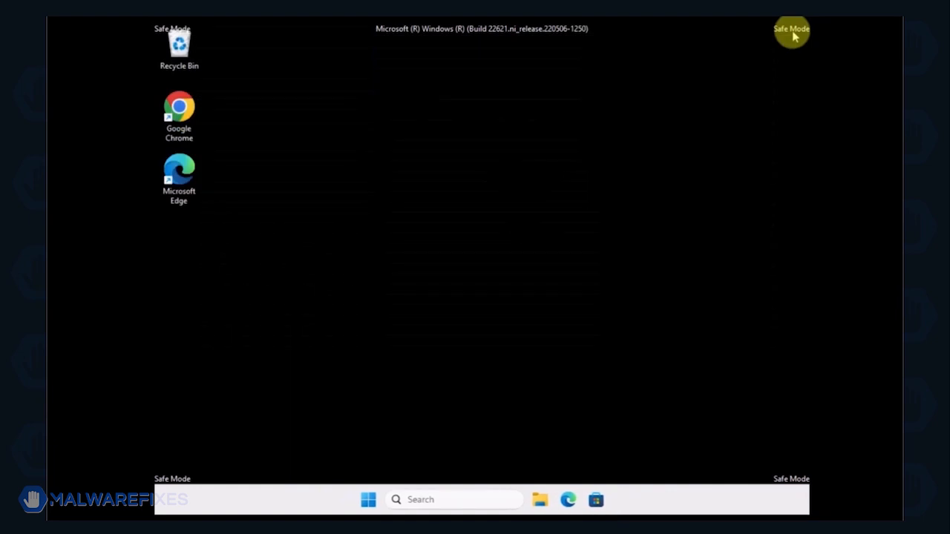
mouse_move(156, 76)
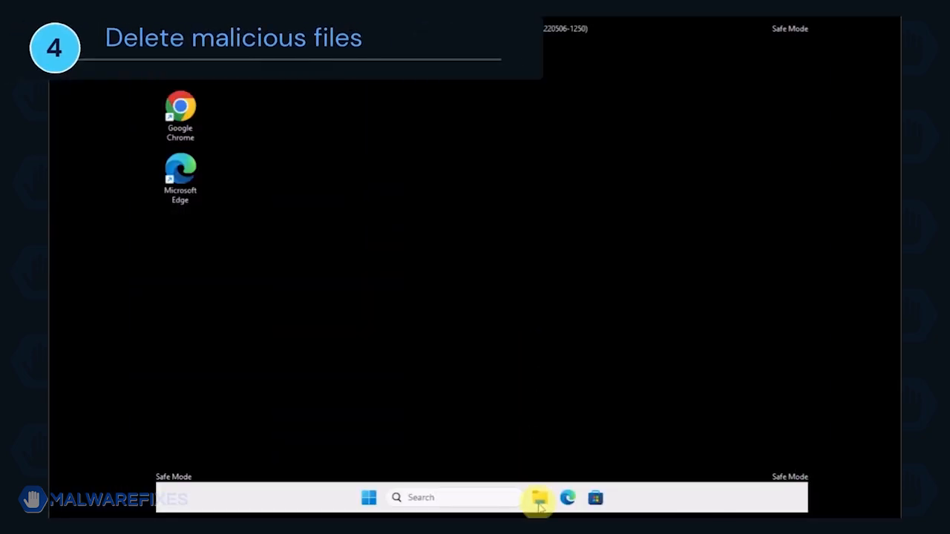
Launch File Explorer from the taskbar and show its View menu.
click(536, 497)
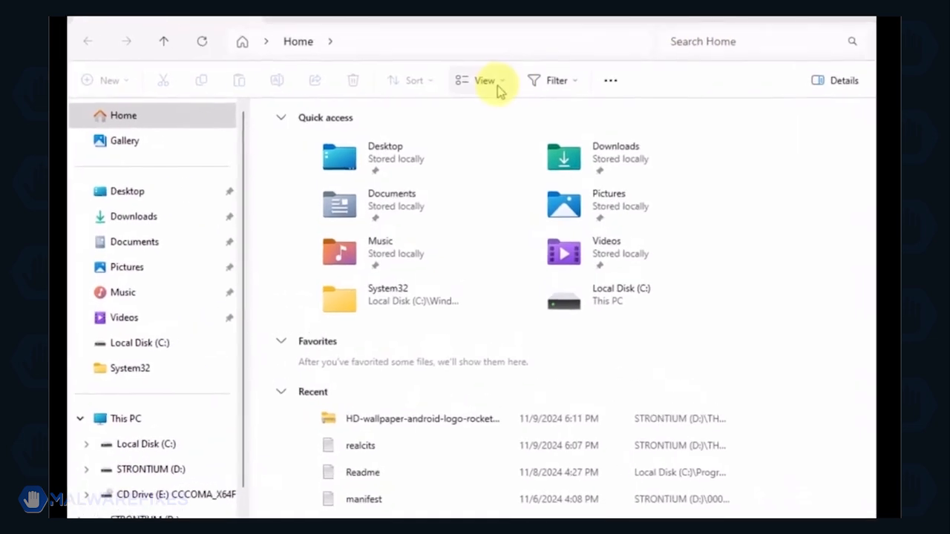
click(484, 80)
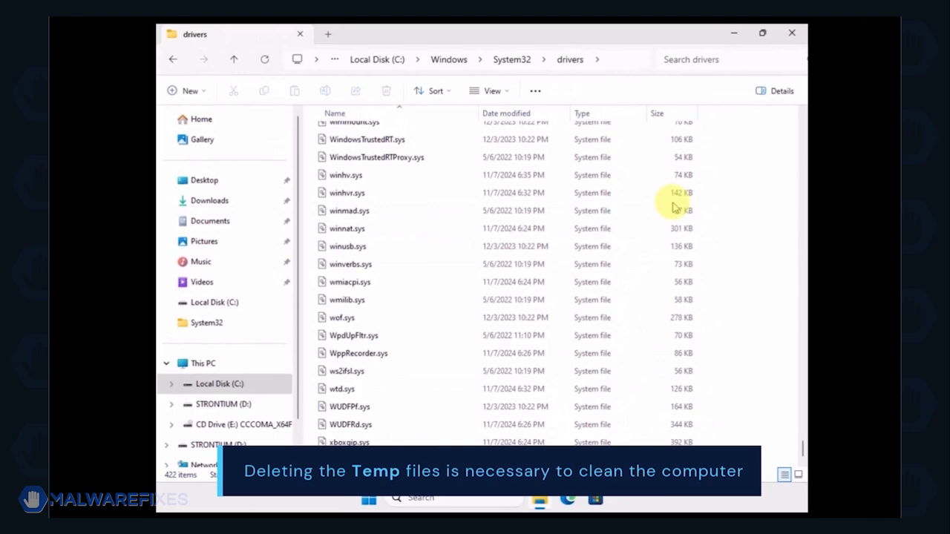
Navigate to C:\Users\<user>\AppData\Local\Temp.
click(224, 383)
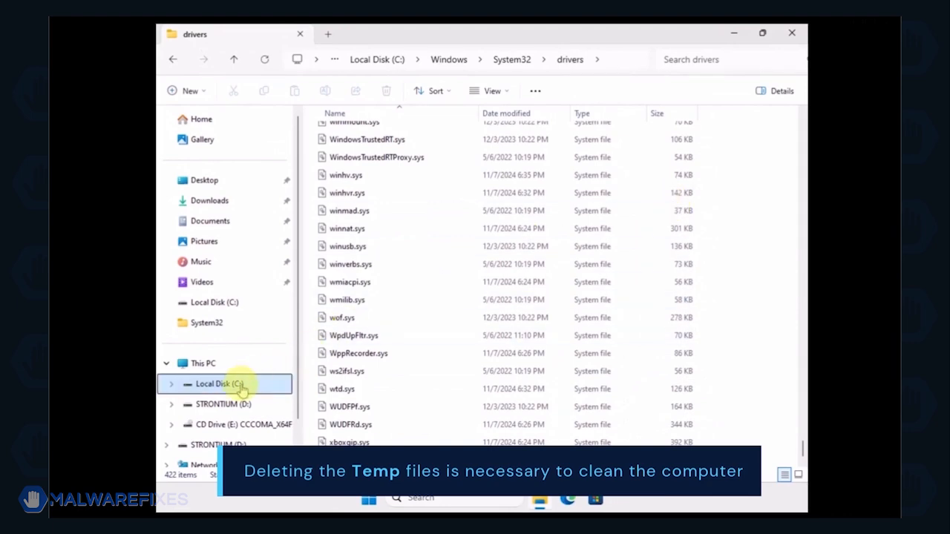
click(218, 384)
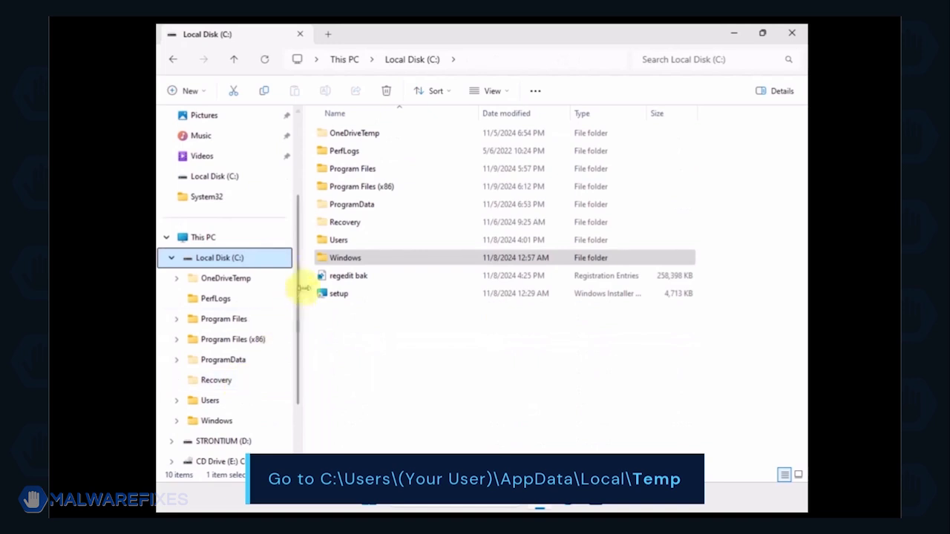
mouse_move(339, 240)
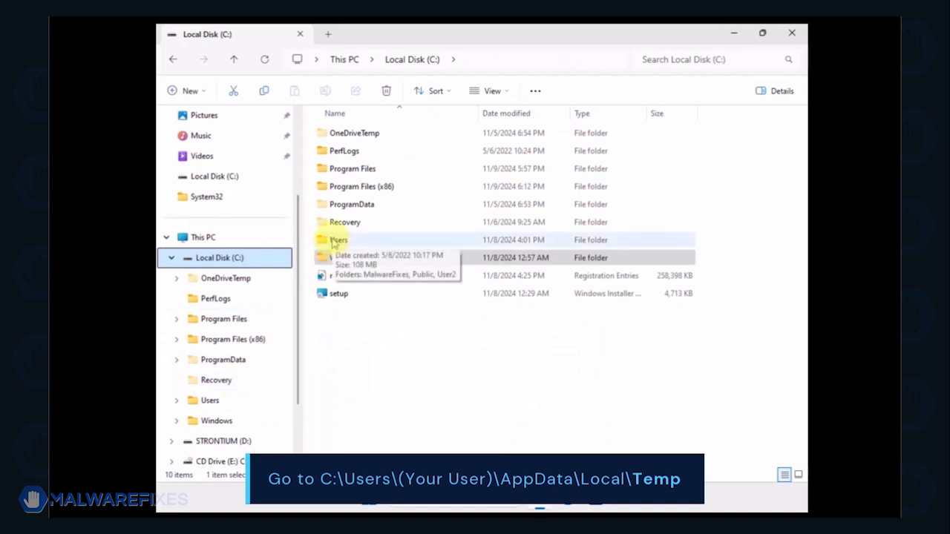
double_click(340, 239)
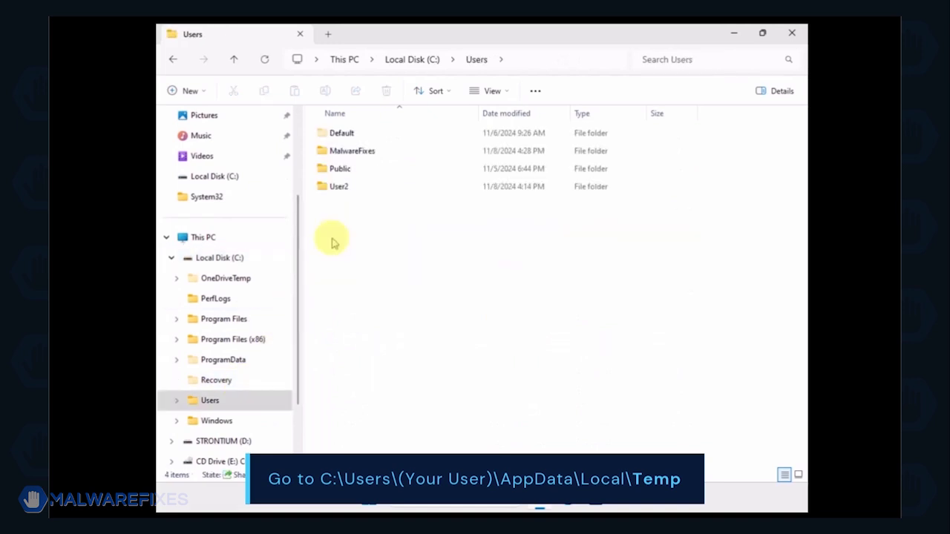
double_click(352, 151)
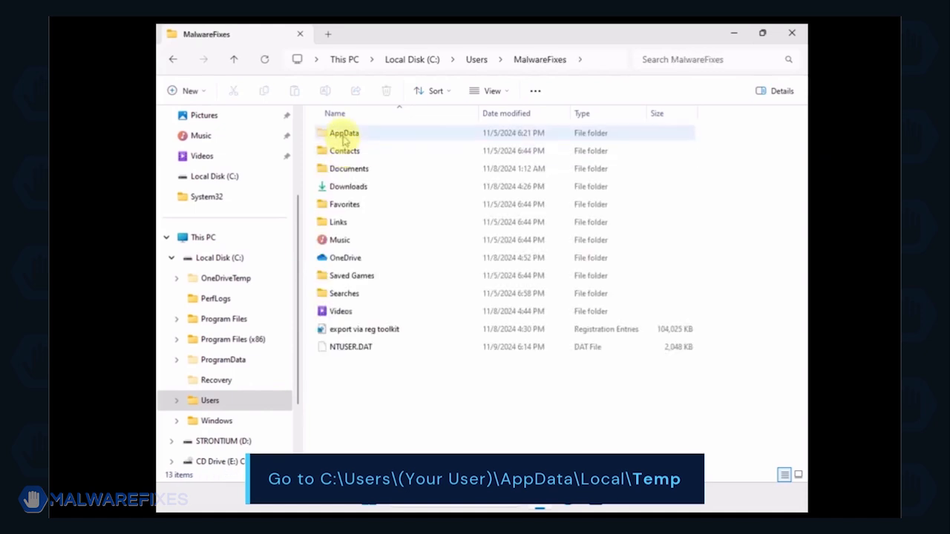
double_click(344, 132)
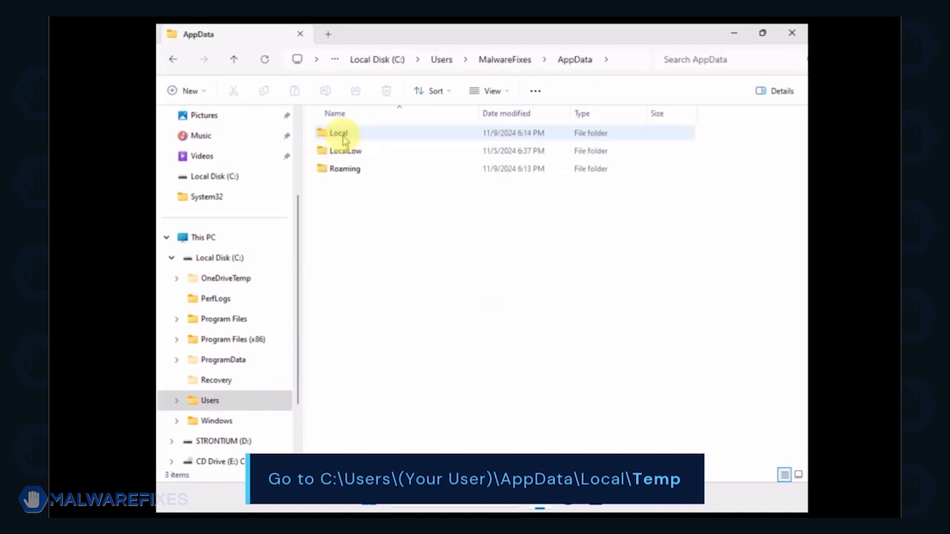
double_click(338, 133)
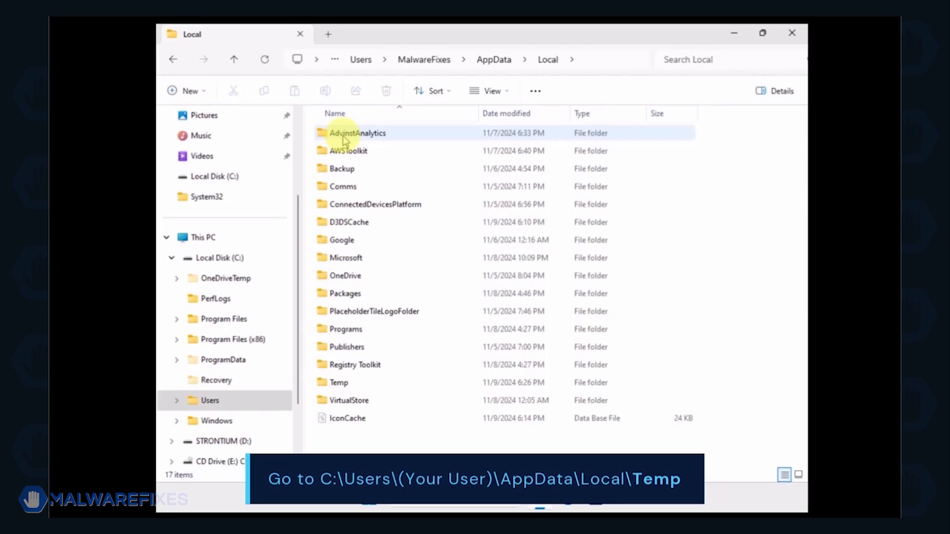
double_click(338, 382)
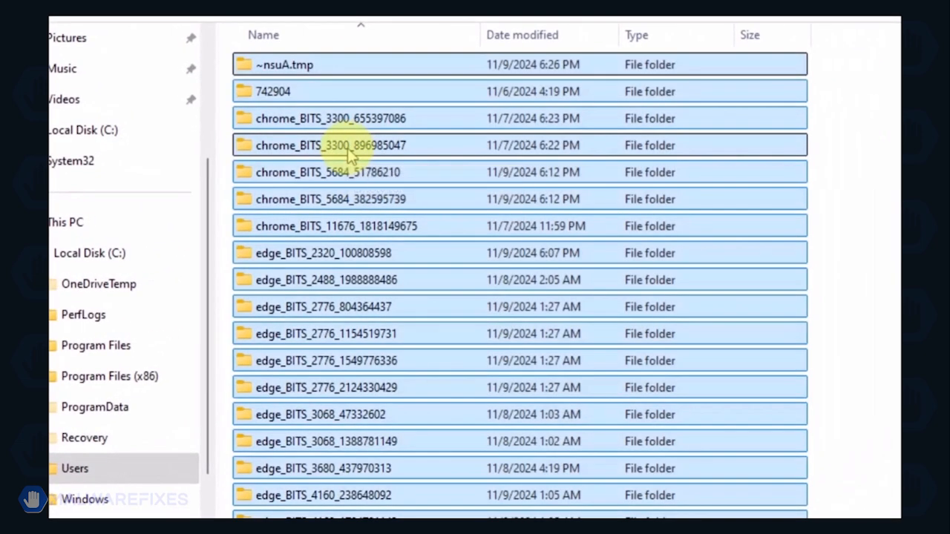
mouse_move(352, 118)
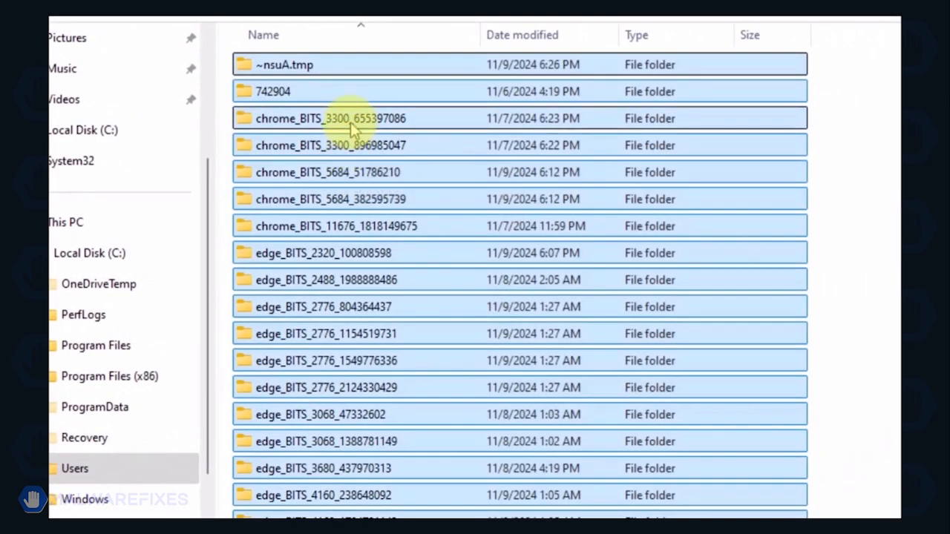
Delete all selected Temp items, leaving two undeletable TMP files.
right_click(350, 118)
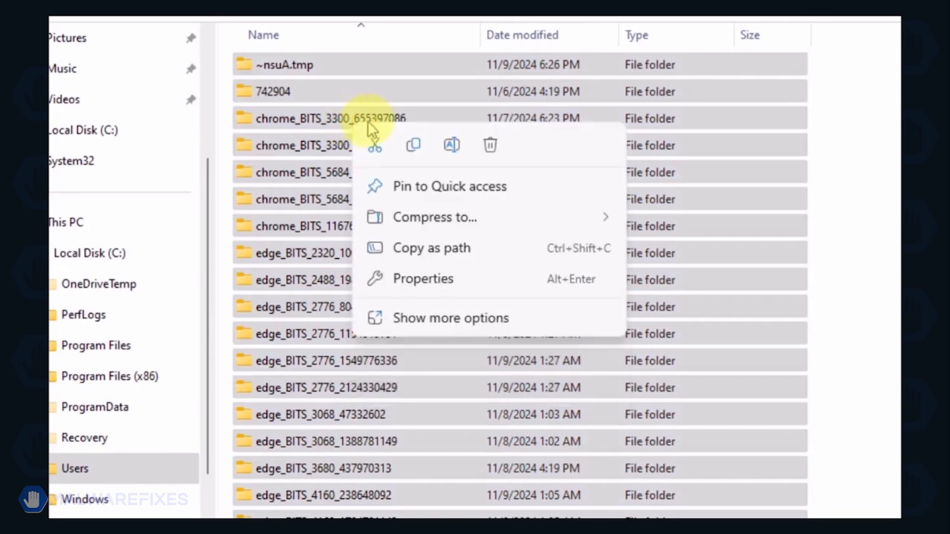
mouse_move(490, 144)
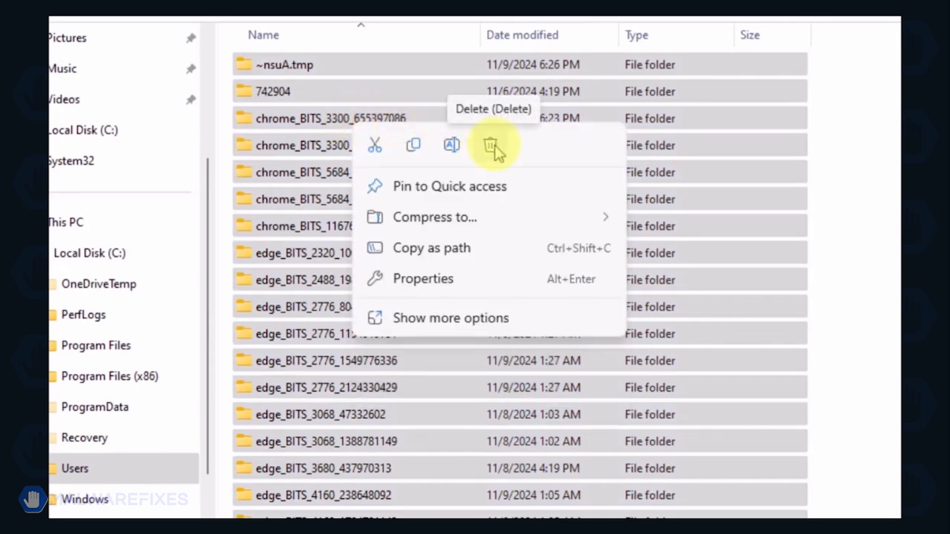
click(491, 144)
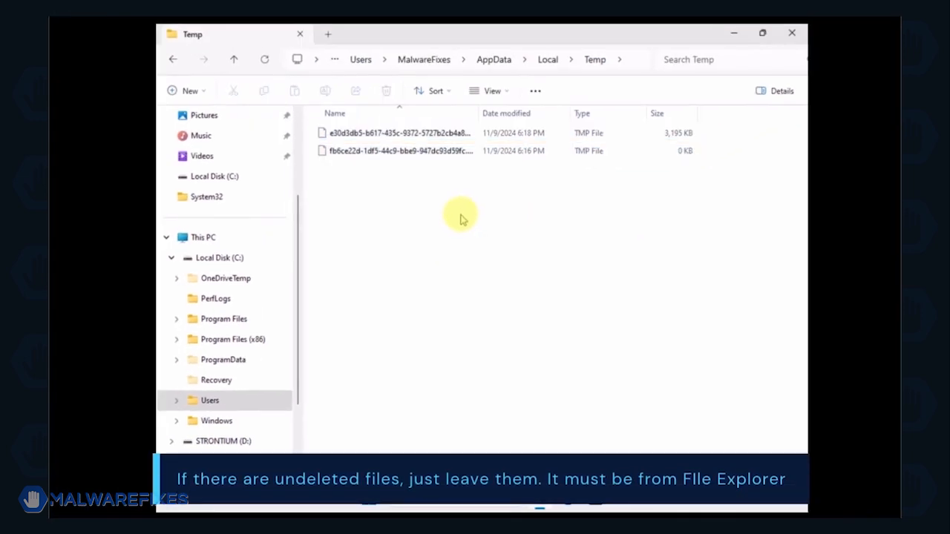
mouse_move(403, 245)
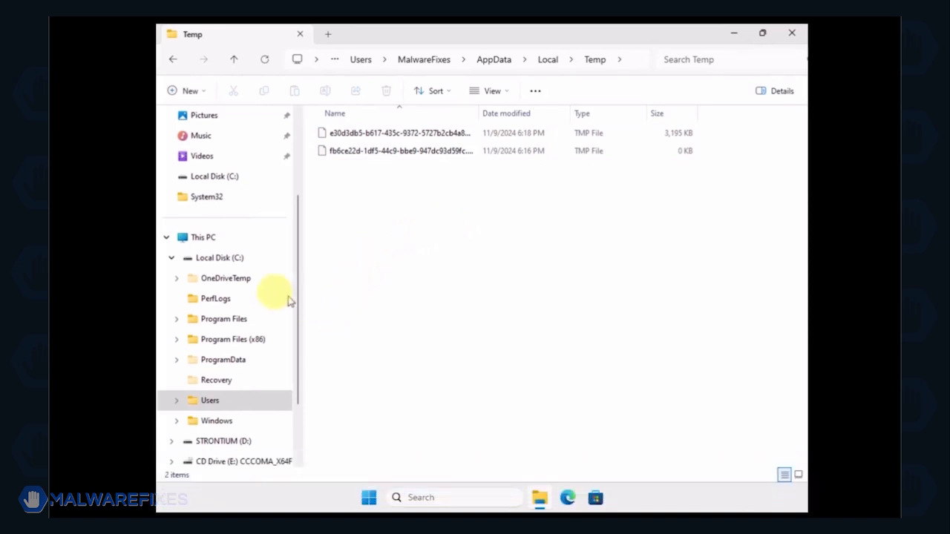
click(220, 258)
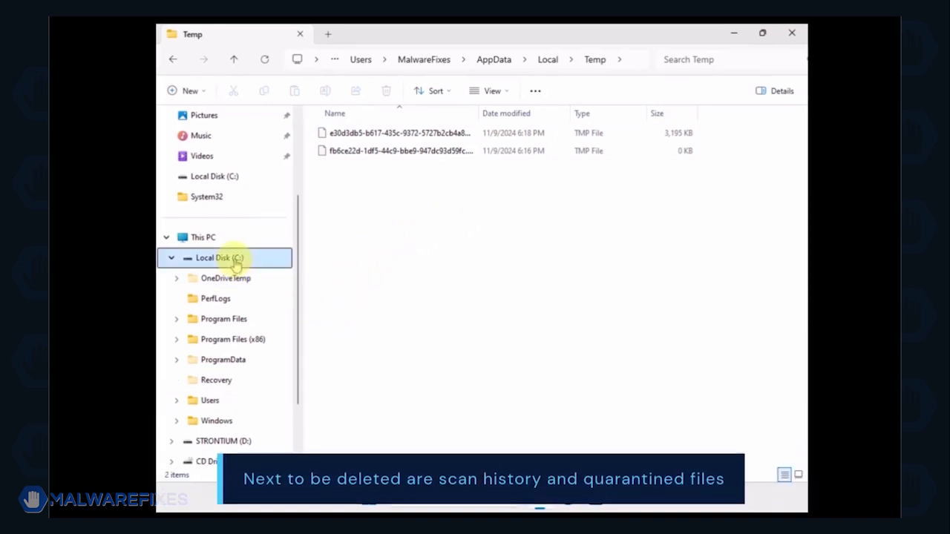
Go to C:\ProgramData\Microsoft\Windows Defender and bring up the Quarantine folder's delete menu.
click(222, 258)
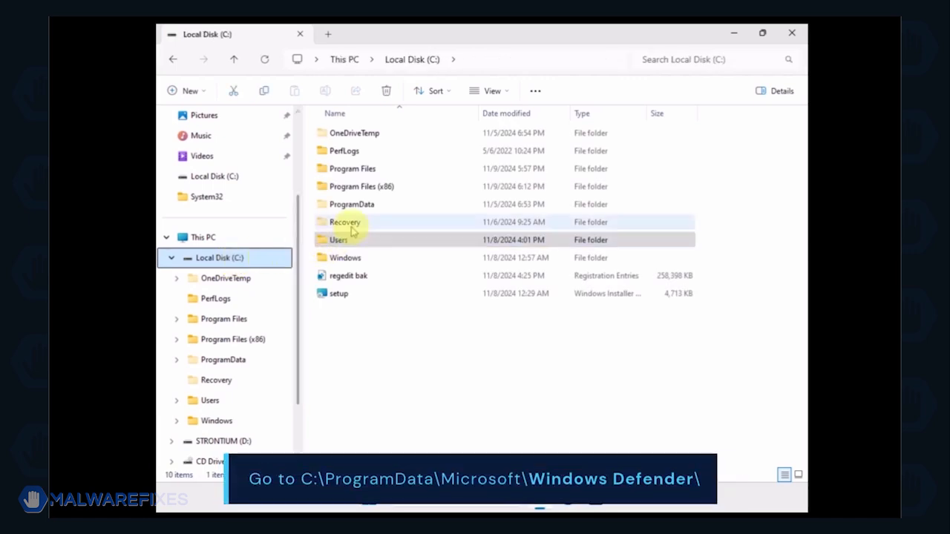
mouse_move(360, 204)
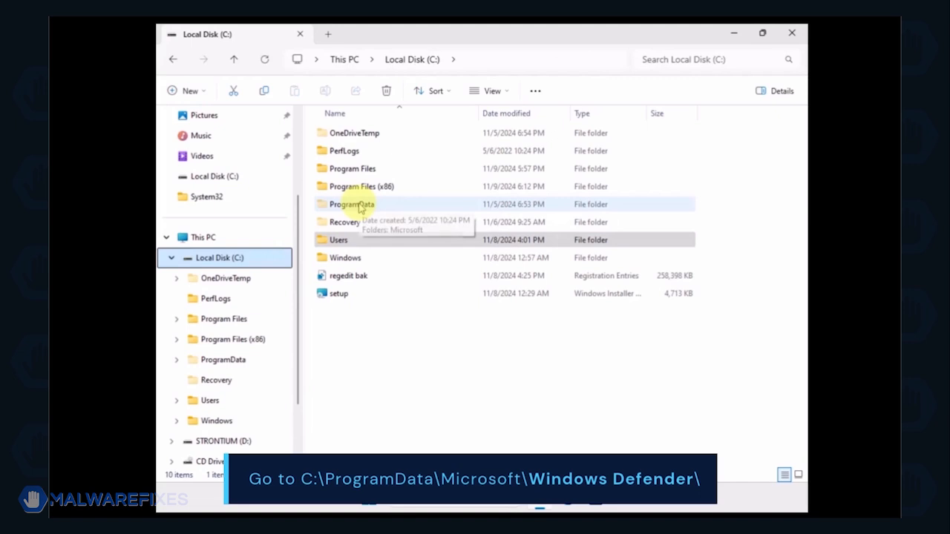
double_click(350, 204)
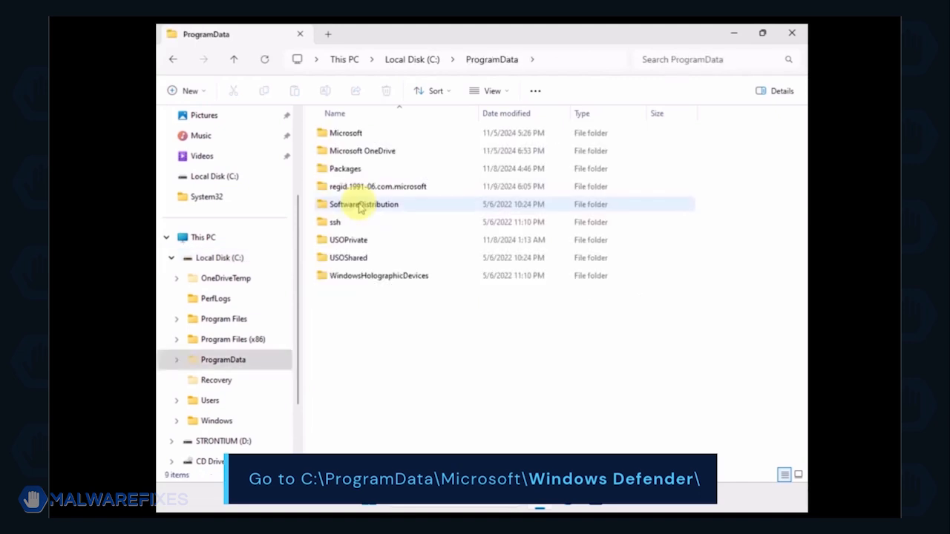
double_click(345, 132)
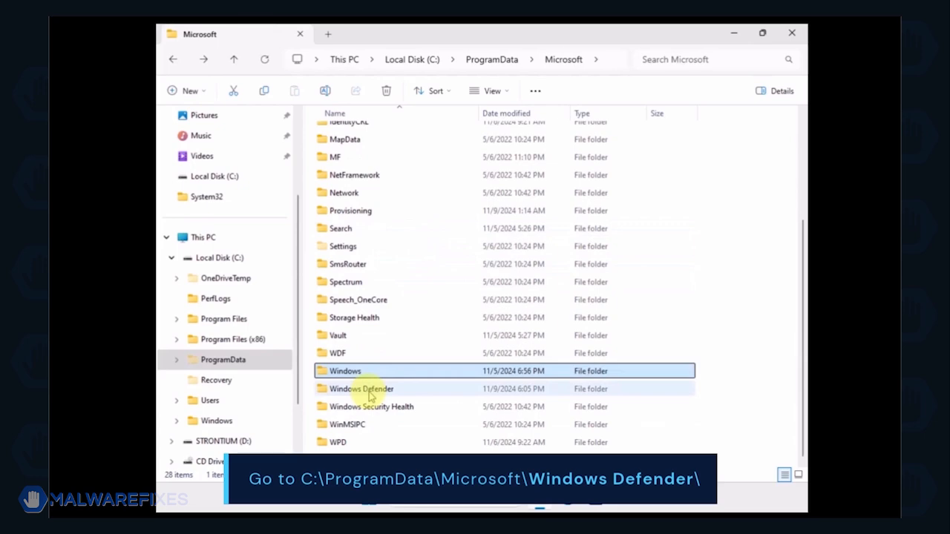
double_click(362, 388)
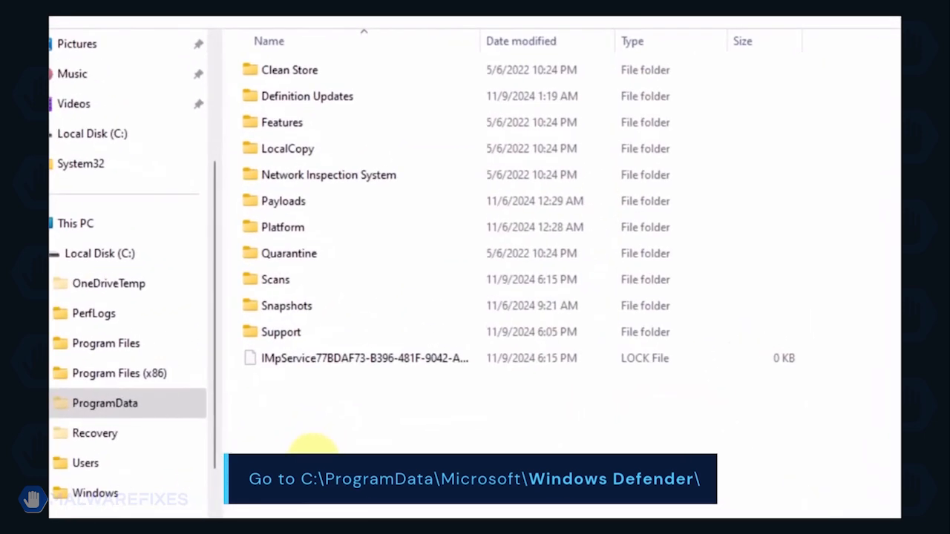
mouse_move(297, 341)
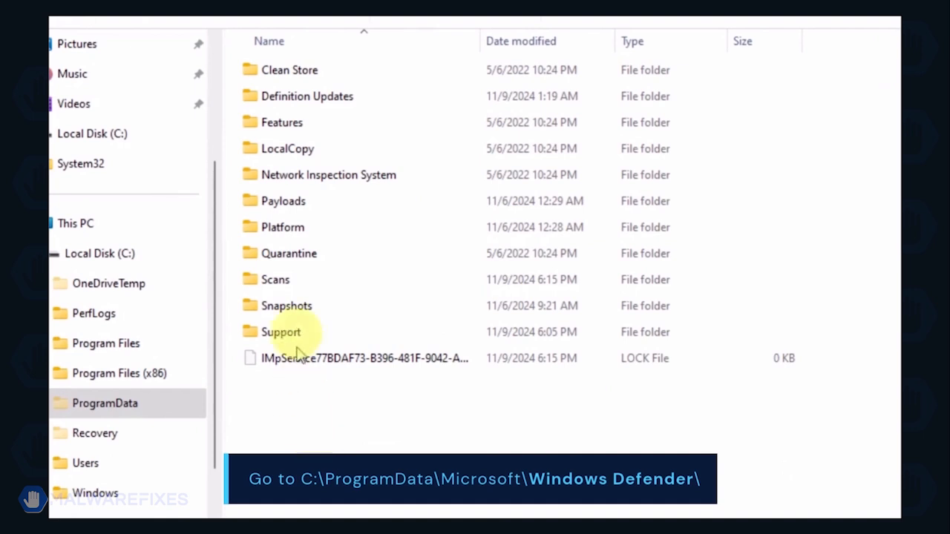
click(288, 253)
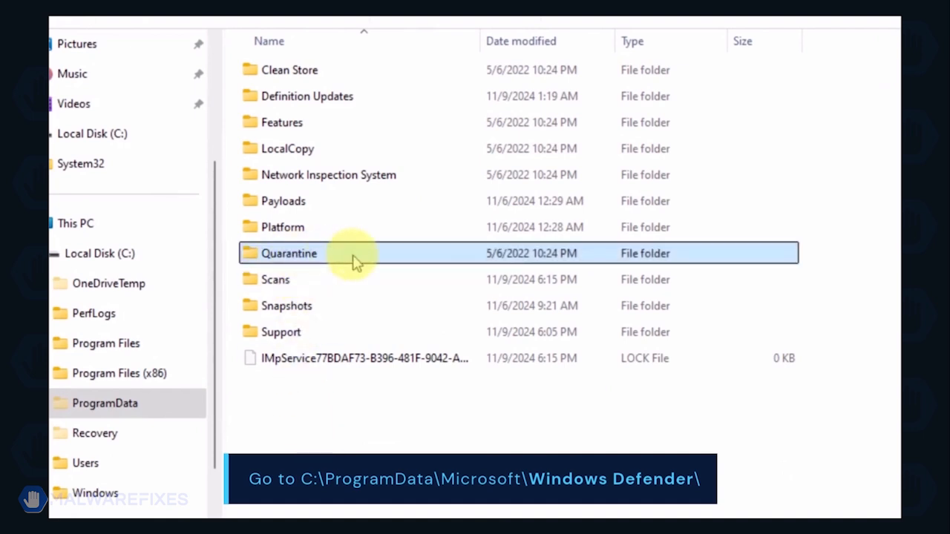
right_click(289, 253)
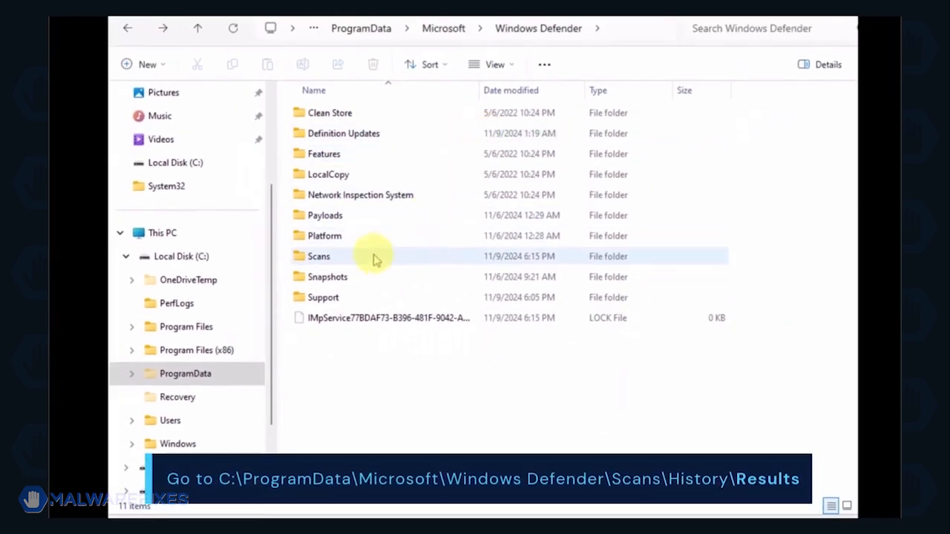
Go into Scans\History\Results and delete the Quick and Resource folders.
double_click(318, 256)
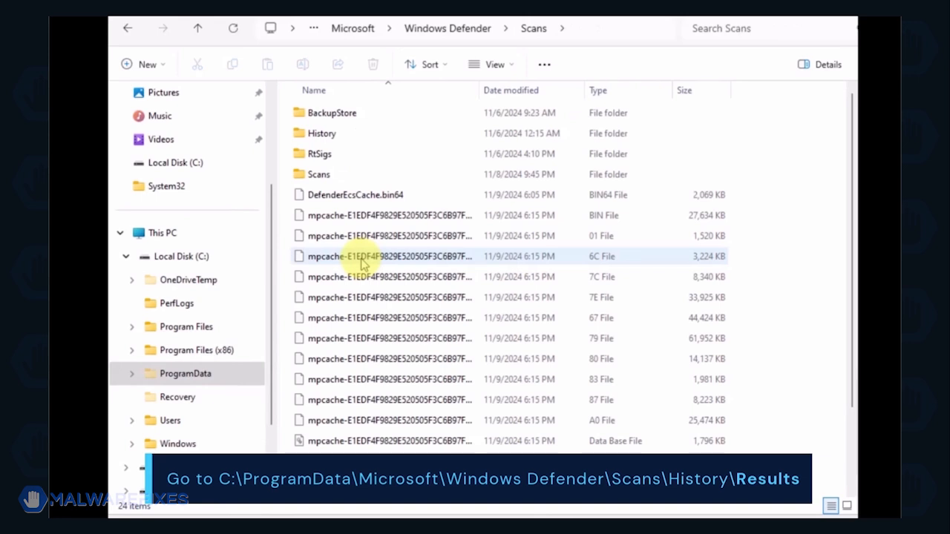
double_click(322, 132)
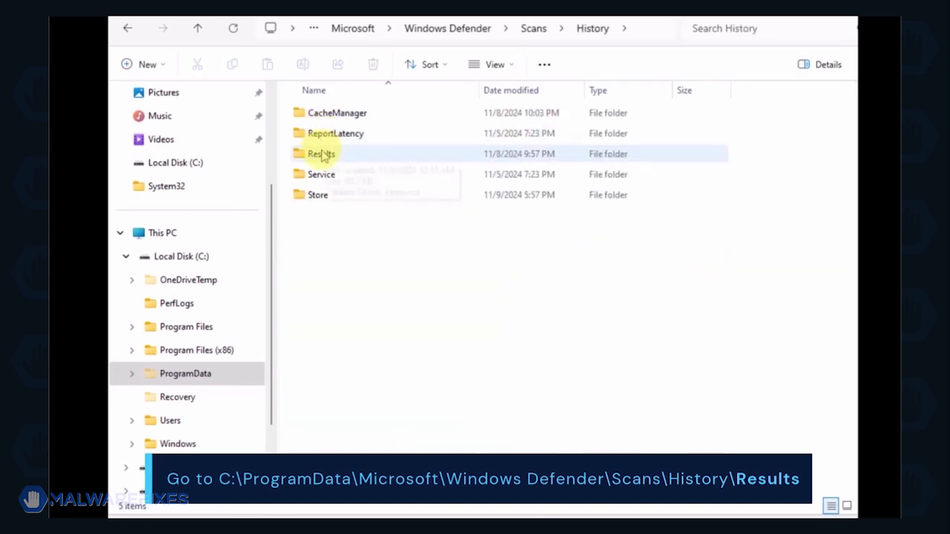
double_click(321, 153)
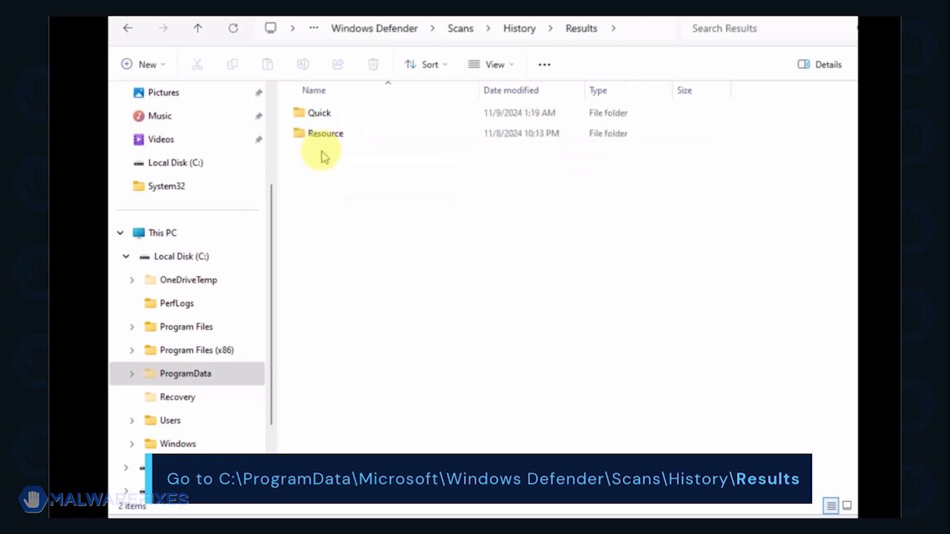
mouse_move(325, 141)
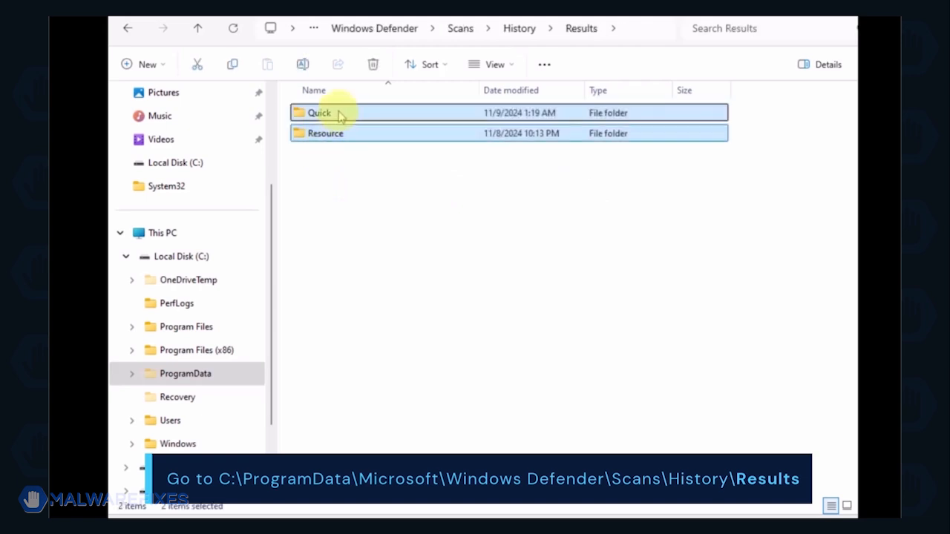
right_click(342, 113)
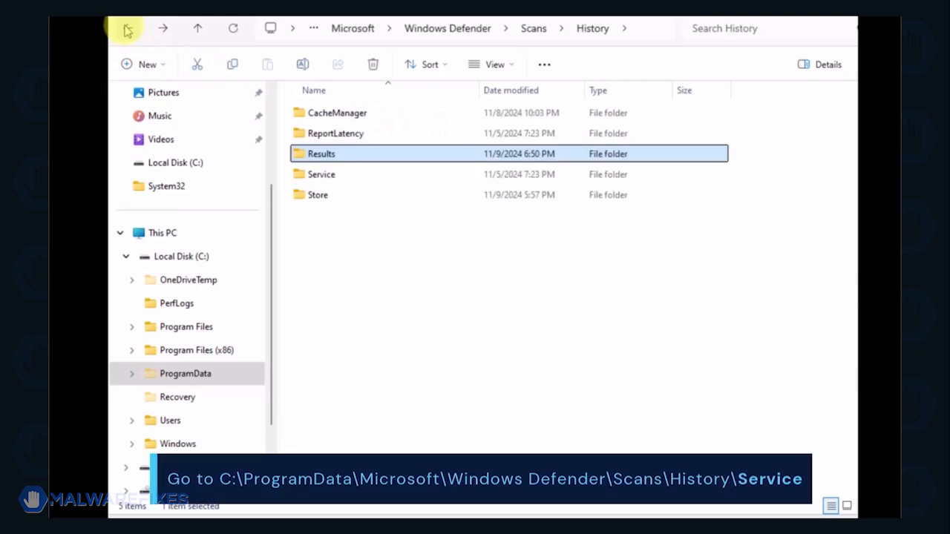
Delete the Unknown file in Scans\History\Service and close File Explorer.
double_click(321, 174)
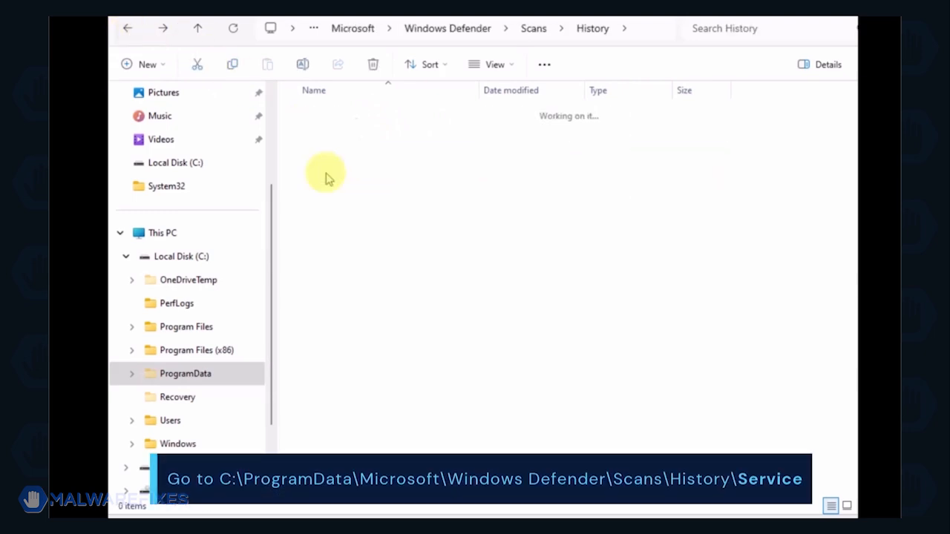
click(325, 112)
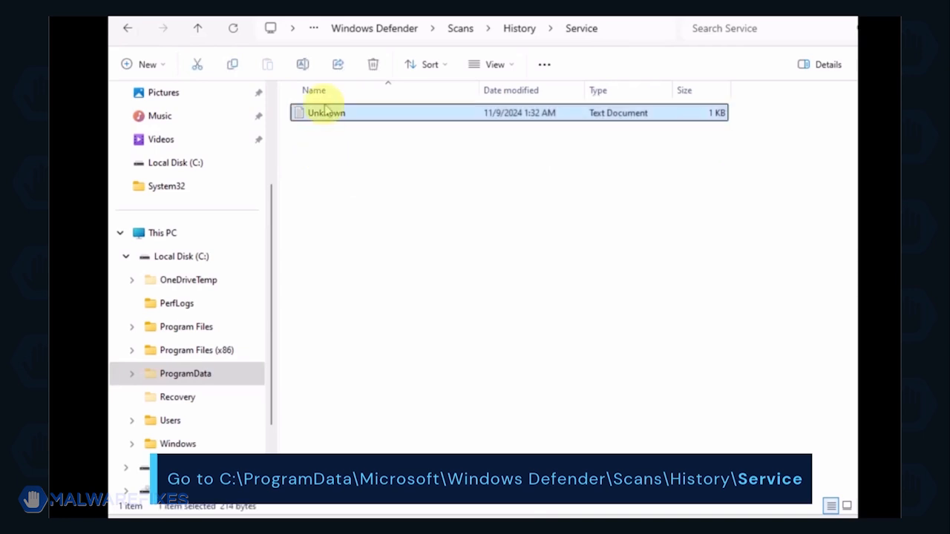
right_click(326, 112)
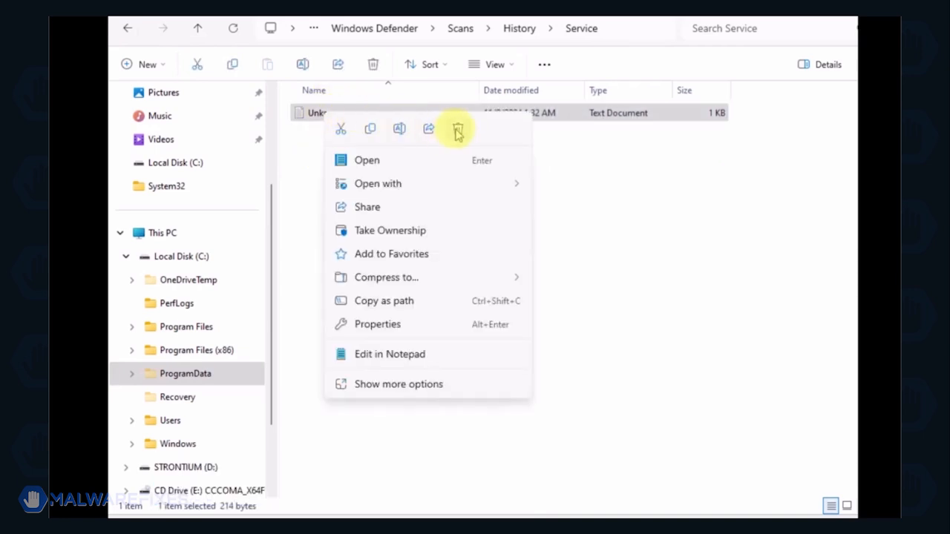
click(457, 128)
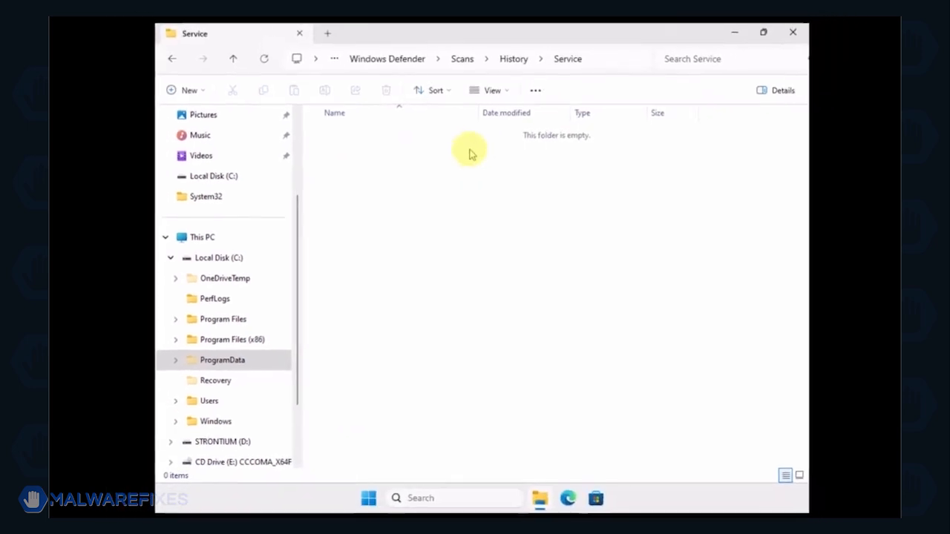
mouse_move(791, 34)
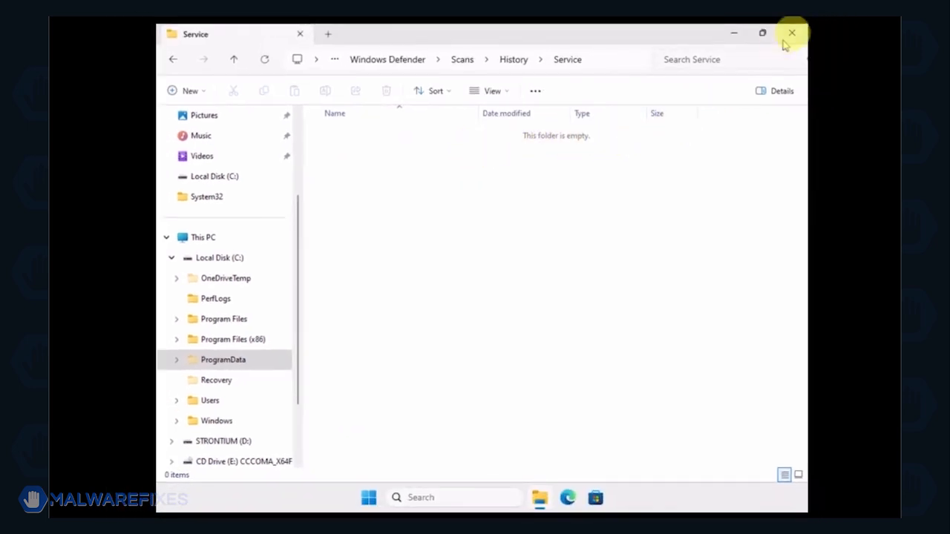
click(791, 33)
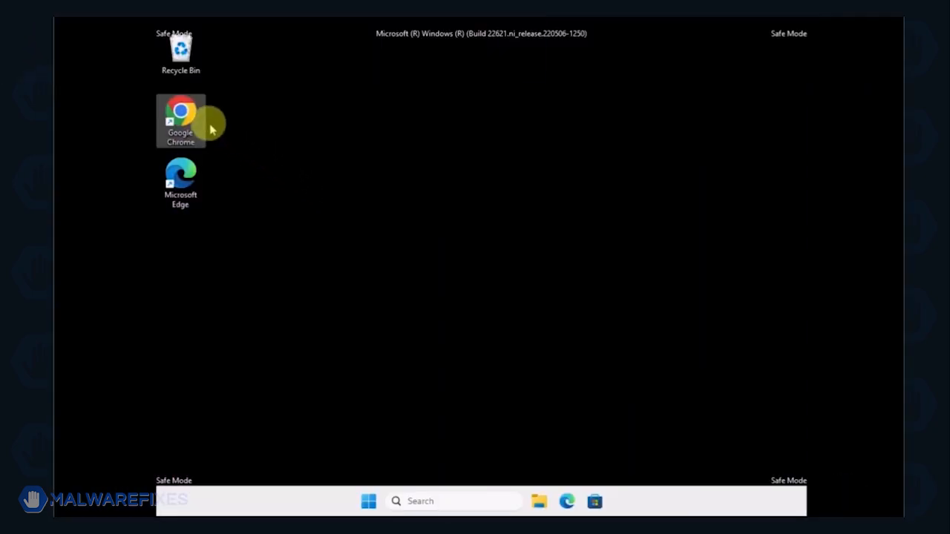
Search Google in Chrome for 'ESET's Free Online Scanner' and open the eset.com result.
double_click(180, 120)
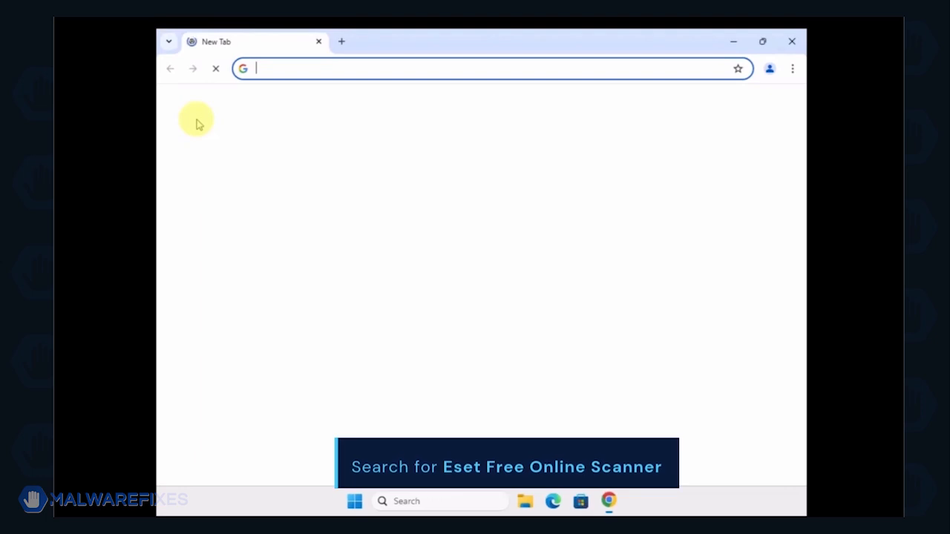
text(eSET's Free Online Scanner)
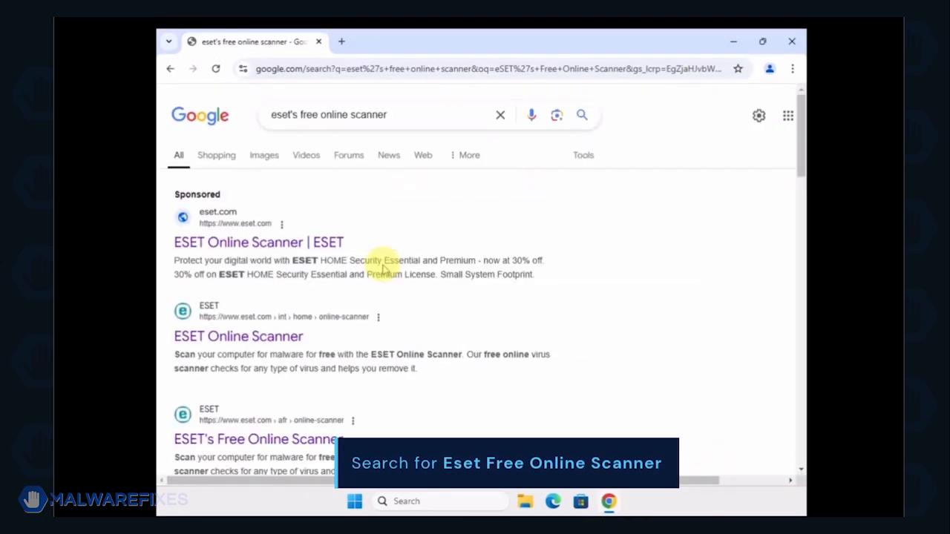
scroll(down, 3)
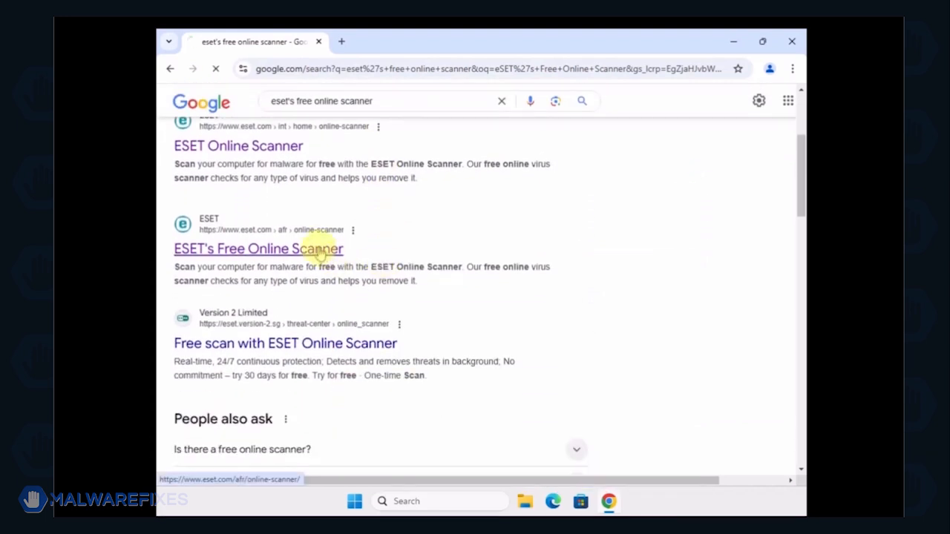
click(258, 248)
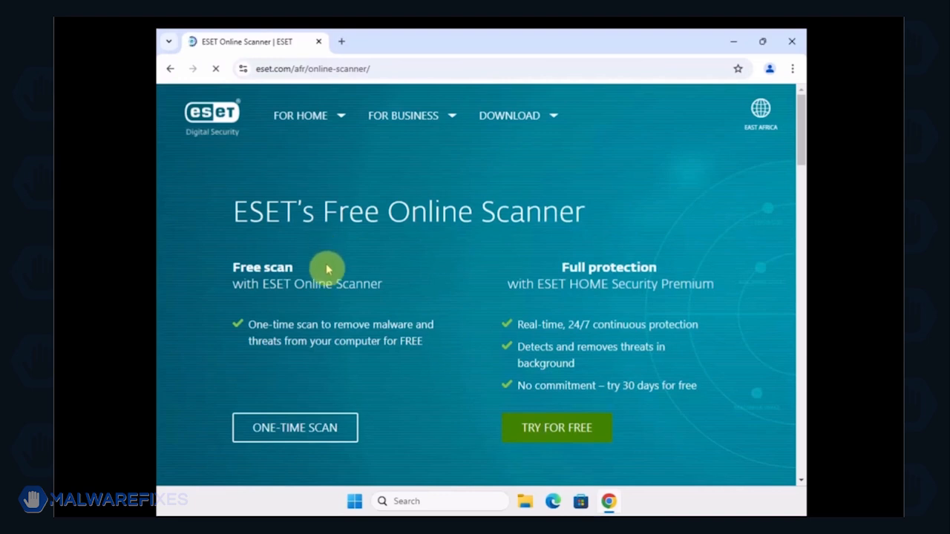
Download the one-time scanner esetonlinescanner.exe and show it in its folder.
click(295, 428)
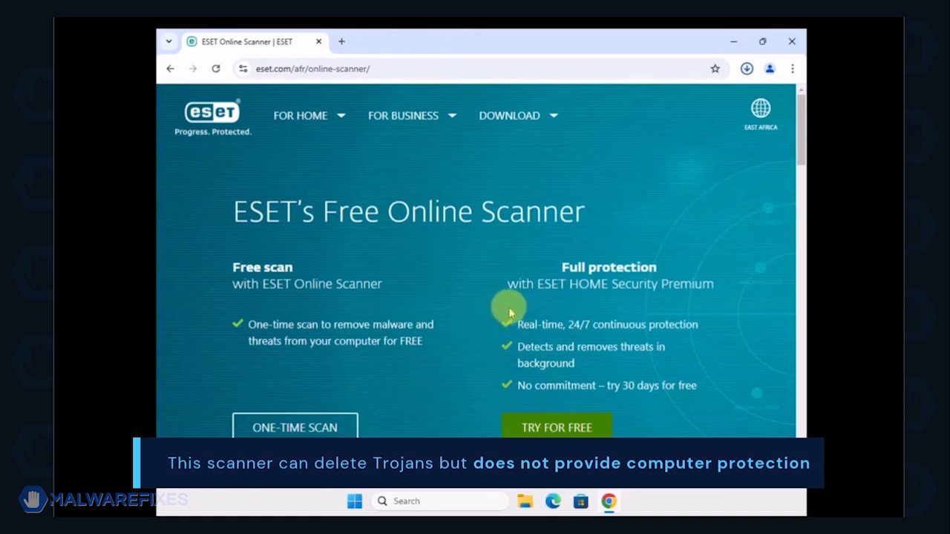
mouse_move(510, 312)
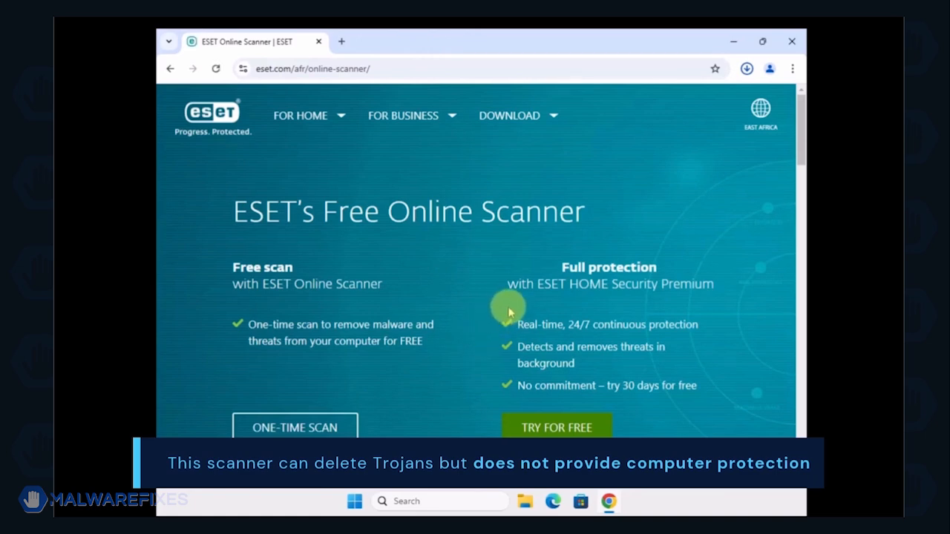
click(746, 68)
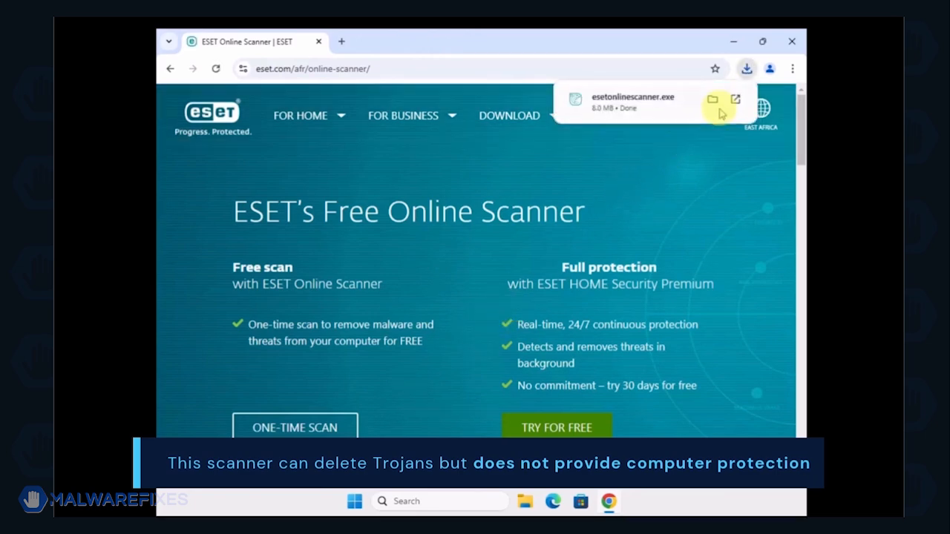
click(711, 99)
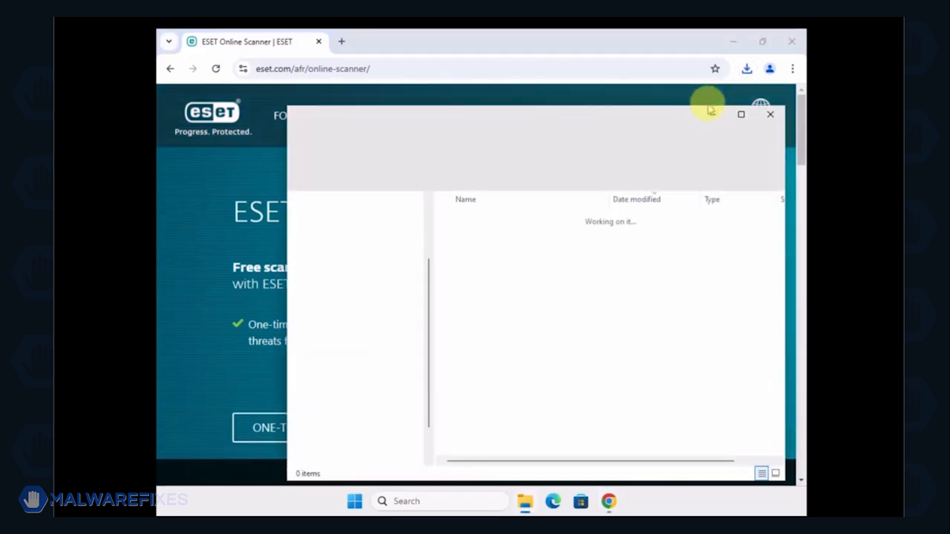
Run esetonlinescanner from the Downloads folder.
click(490, 236)
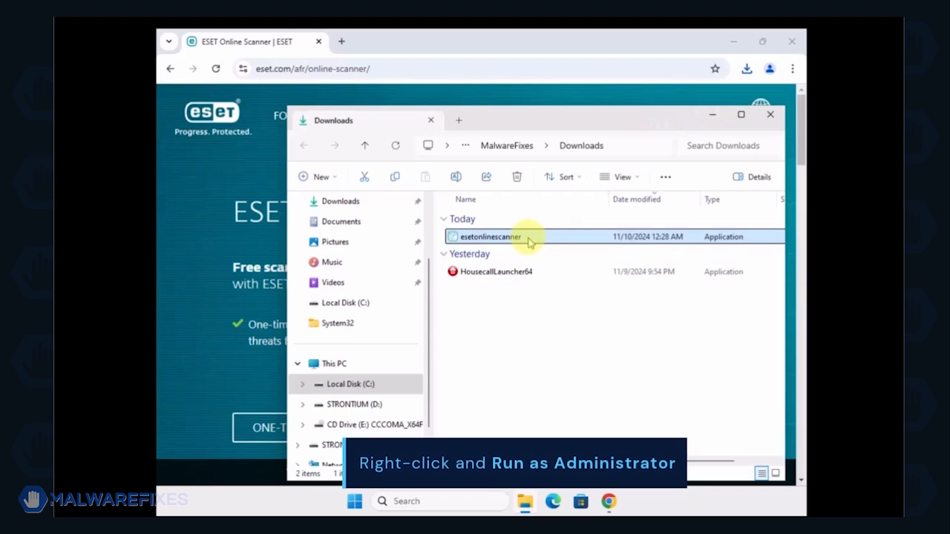
double_click(486, 236)
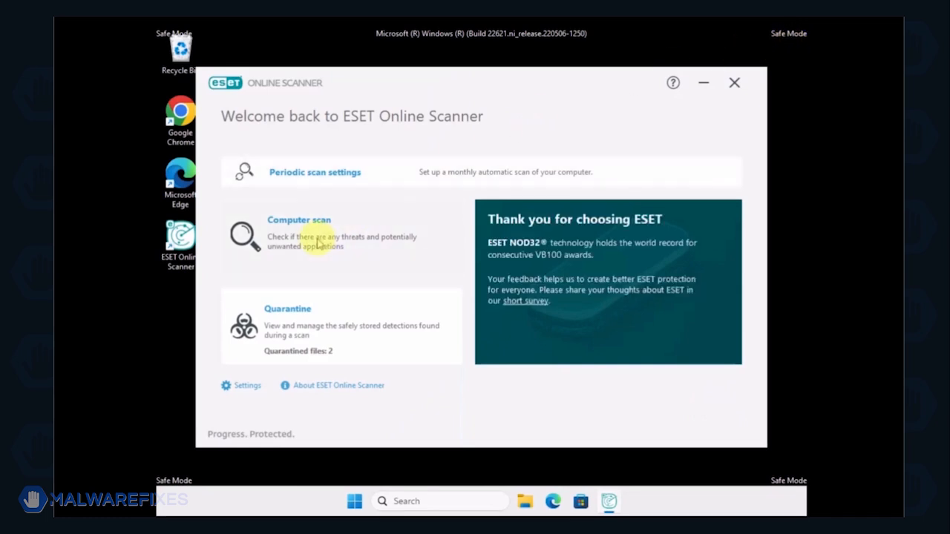
Run a full computer scan with PUA detection off, then close the scanner after four threats are cleaned.
click(299, 234)
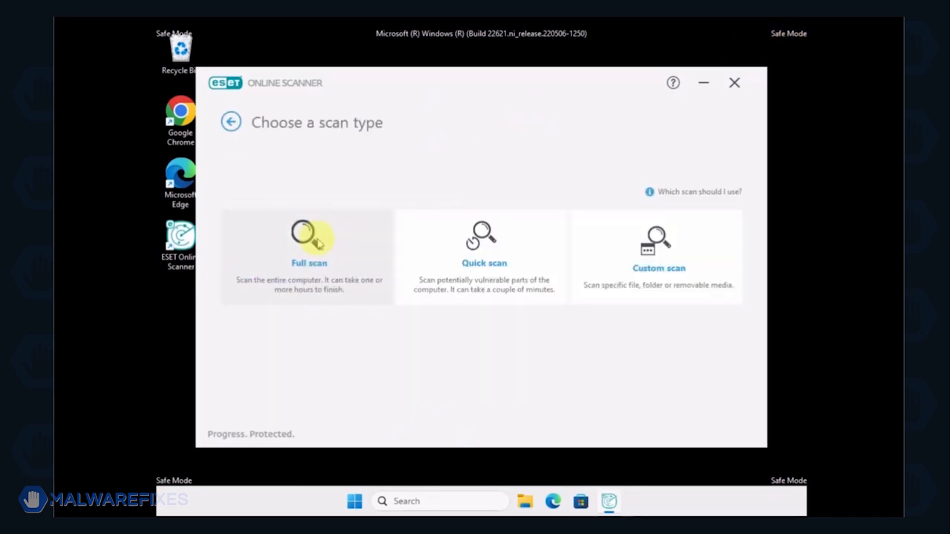
click(309, 245)
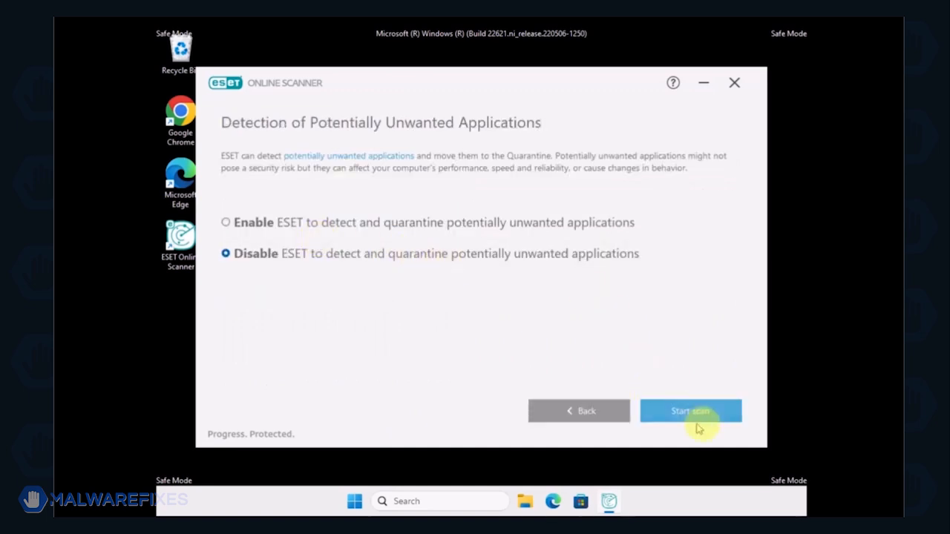
click(691, 411)
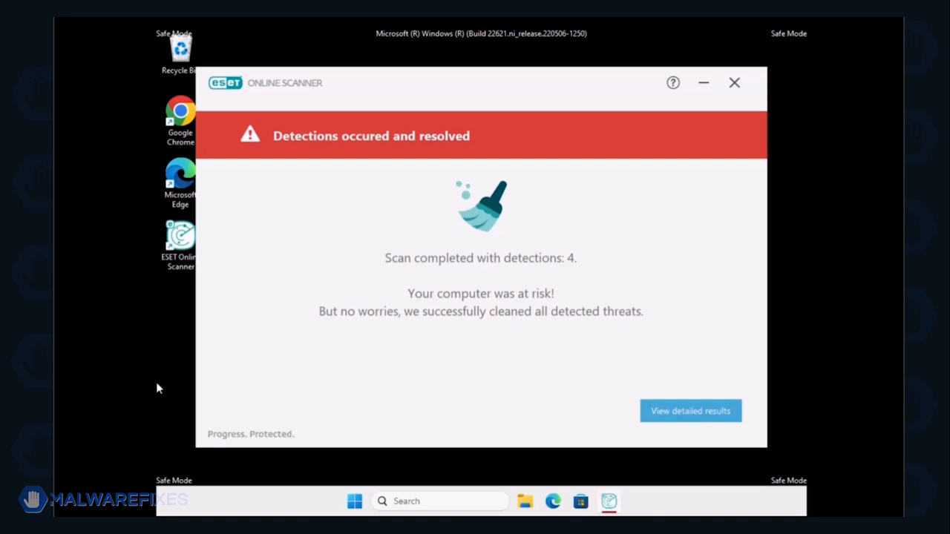
click(690, 410)
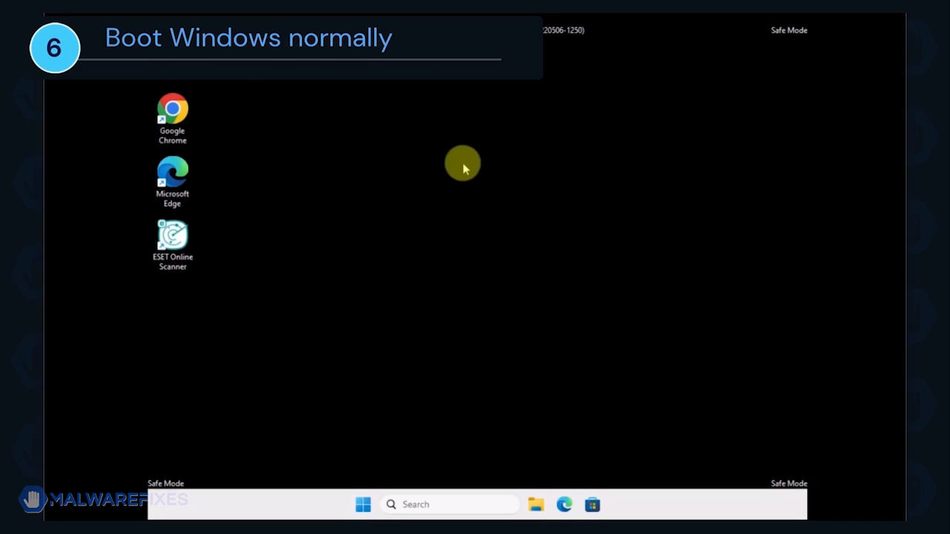
Launch System Configuration by running msconfig from the Run box.
key(win+r)
text(msconfig)
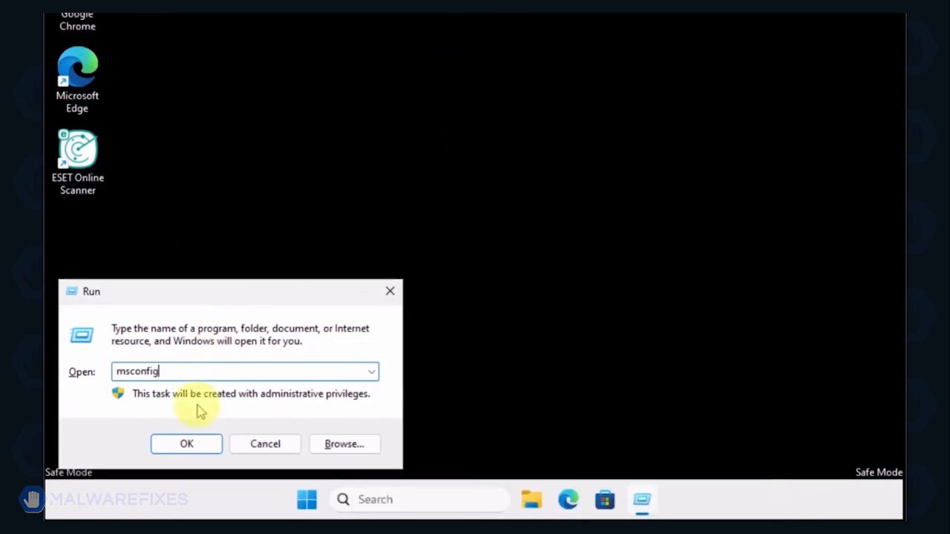
click(187, 444)
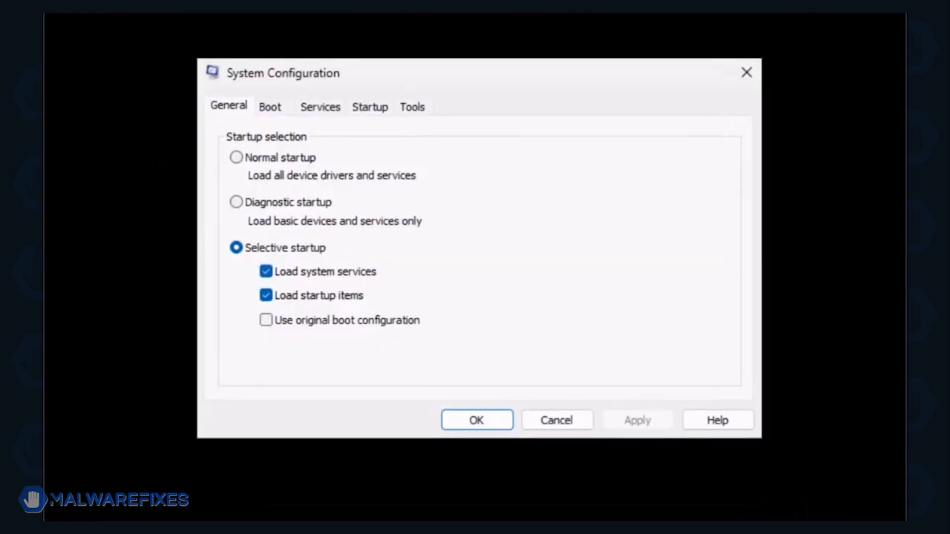
mouse_move(207, 178)
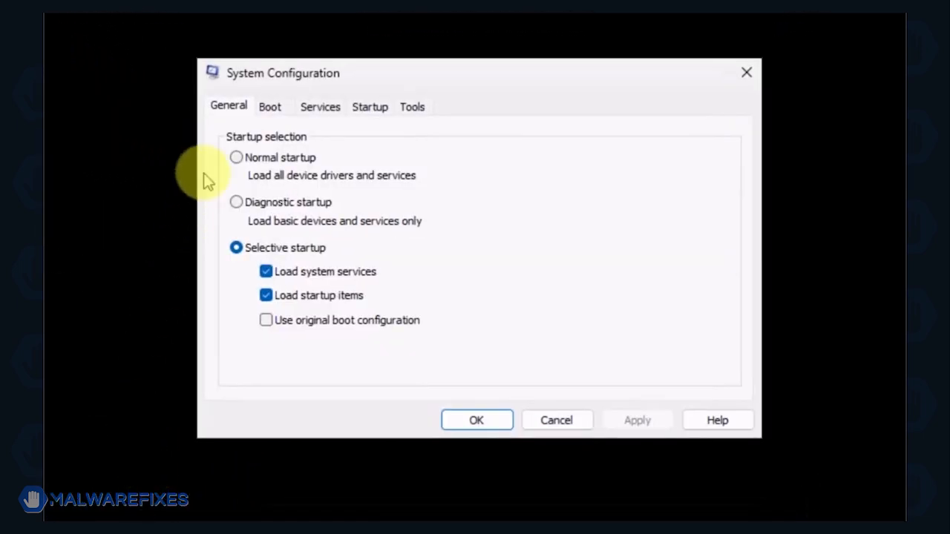
Select Normal startup on the General tab, apply it, and restart now.
click(236, 157)
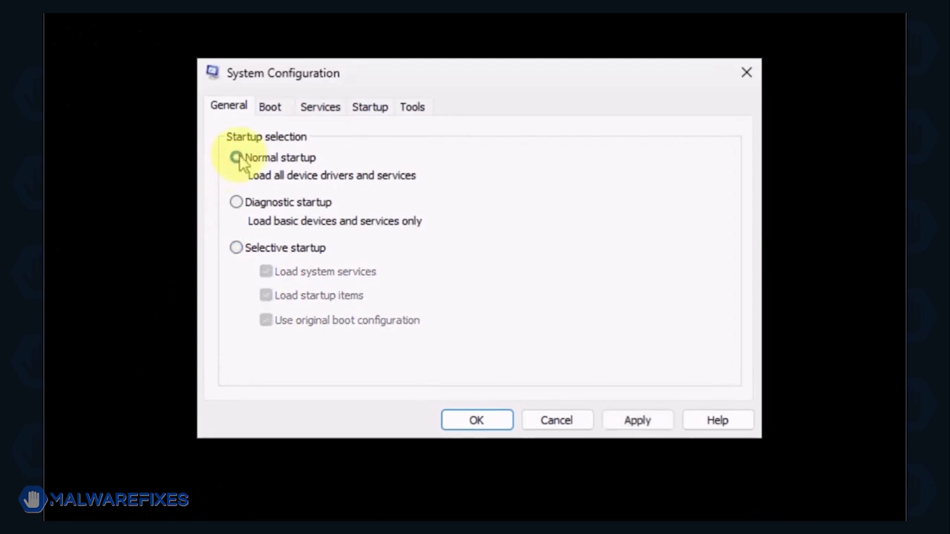
click(236, 157)
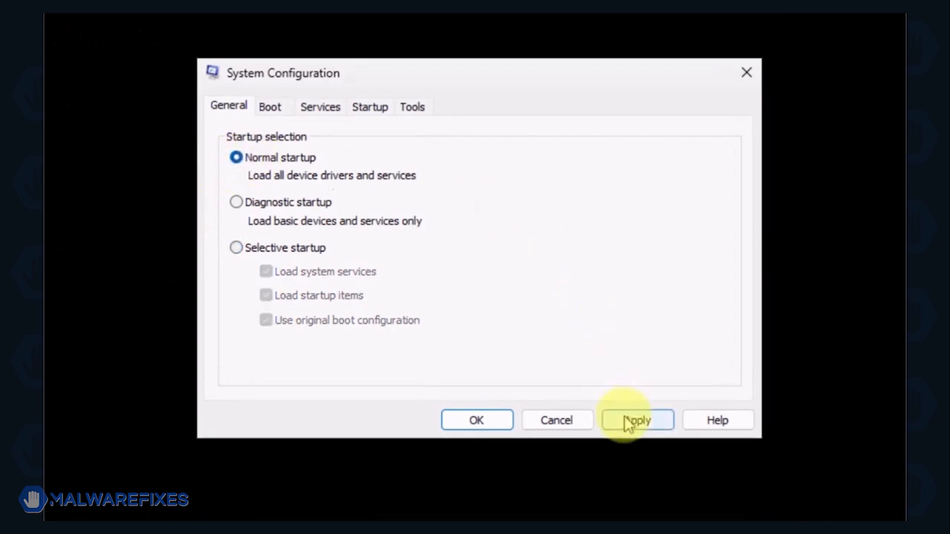
click(637, 420)
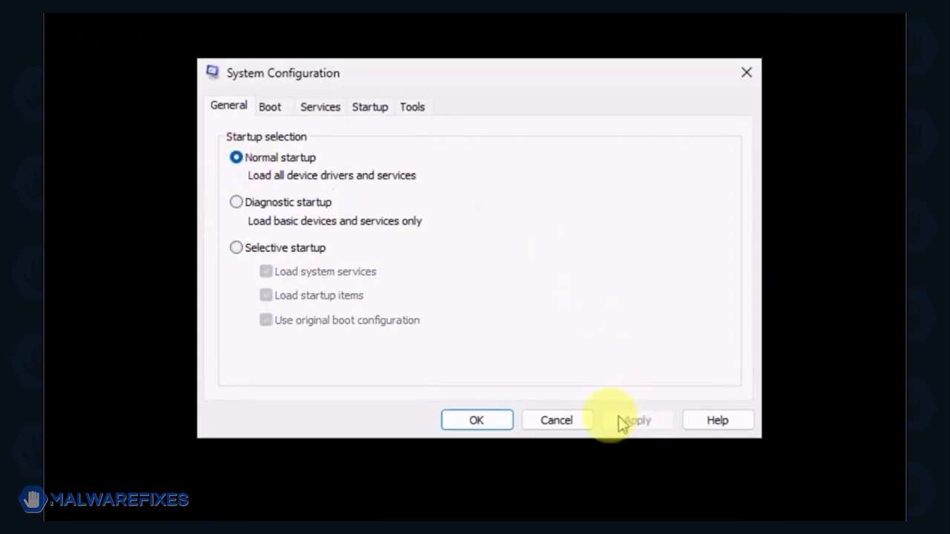
click(475, 420)
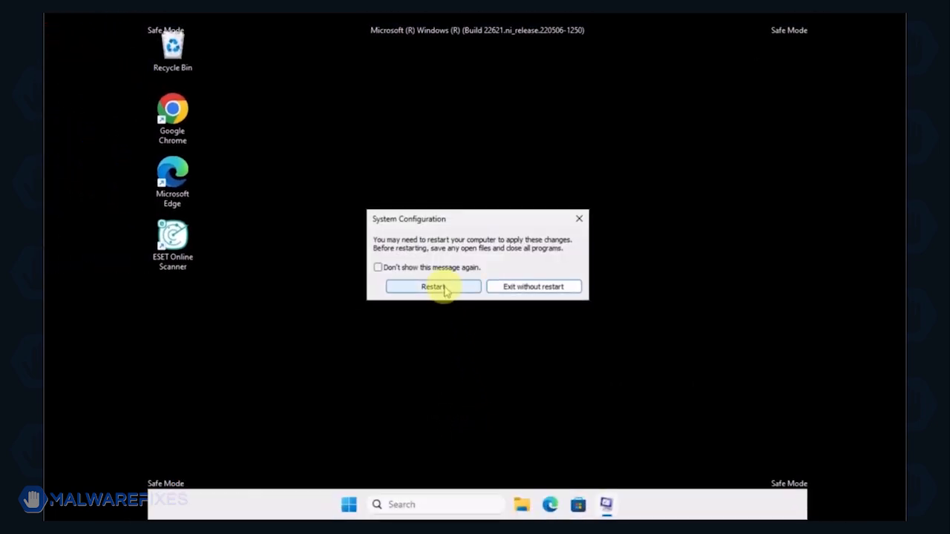
click(433, 287)
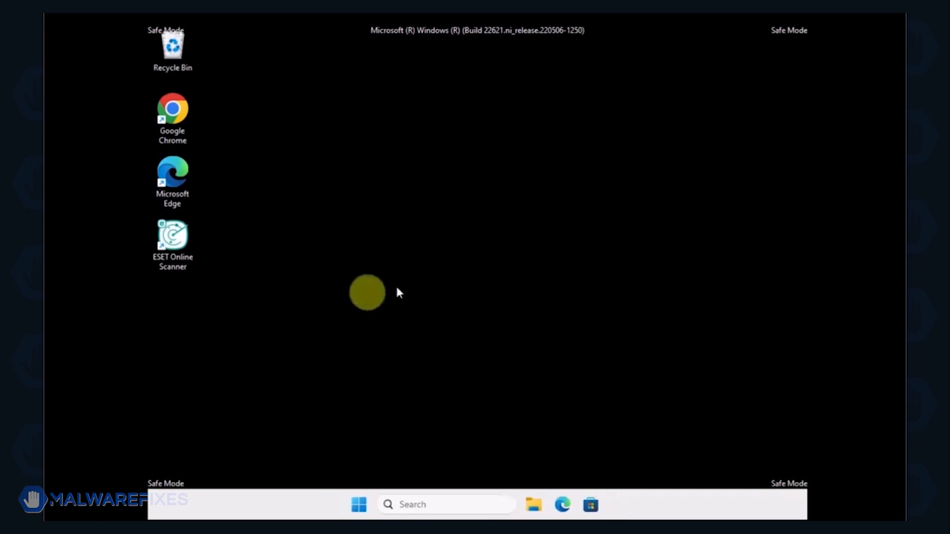